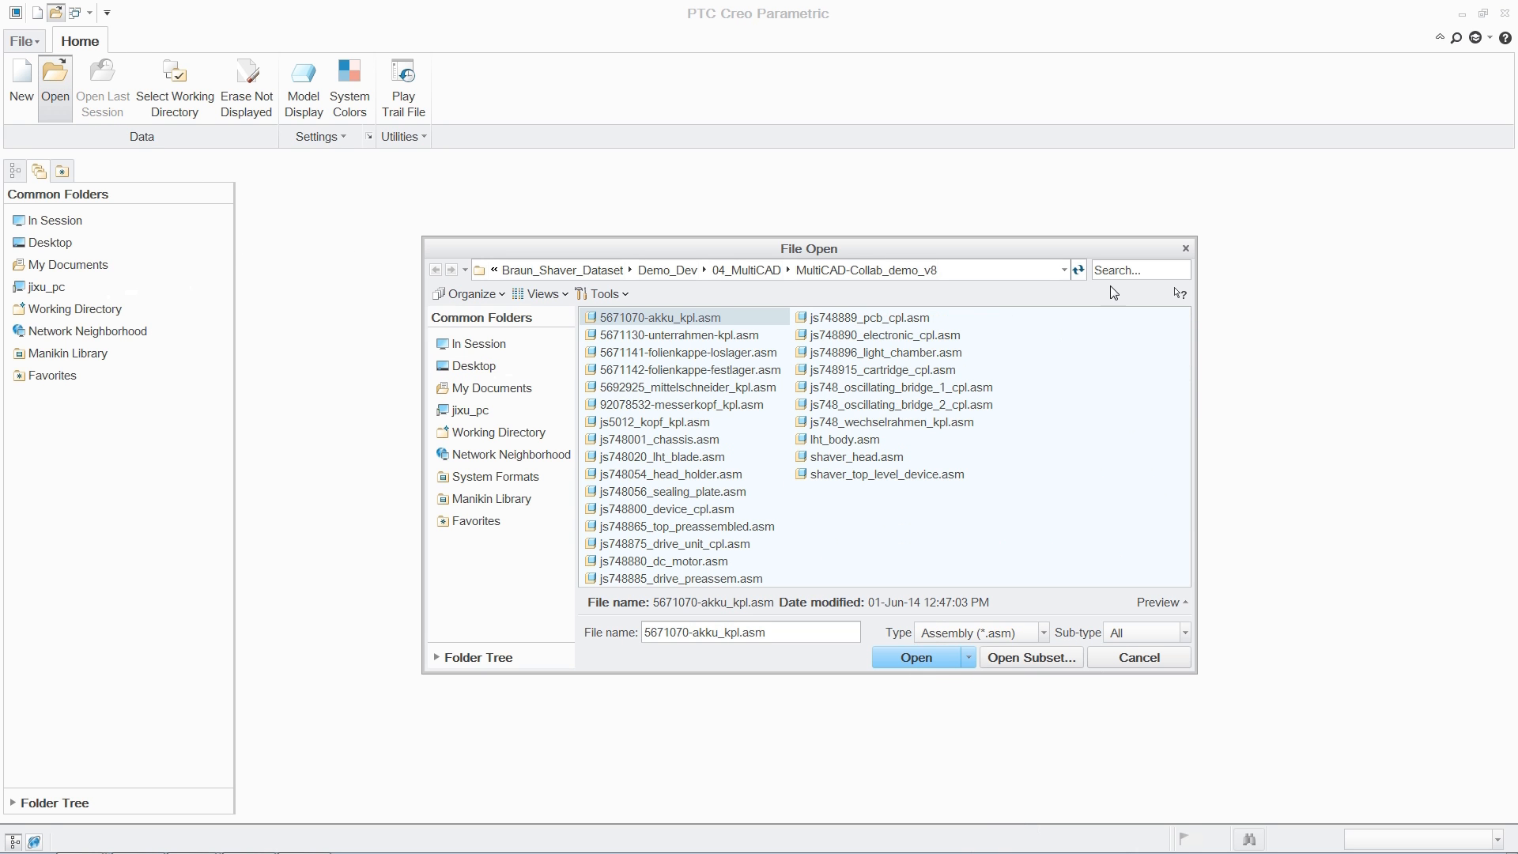
Search 'shaver' and select the shaver_top_level_device assembly to open
{"action": "type", "text": "shaver"}
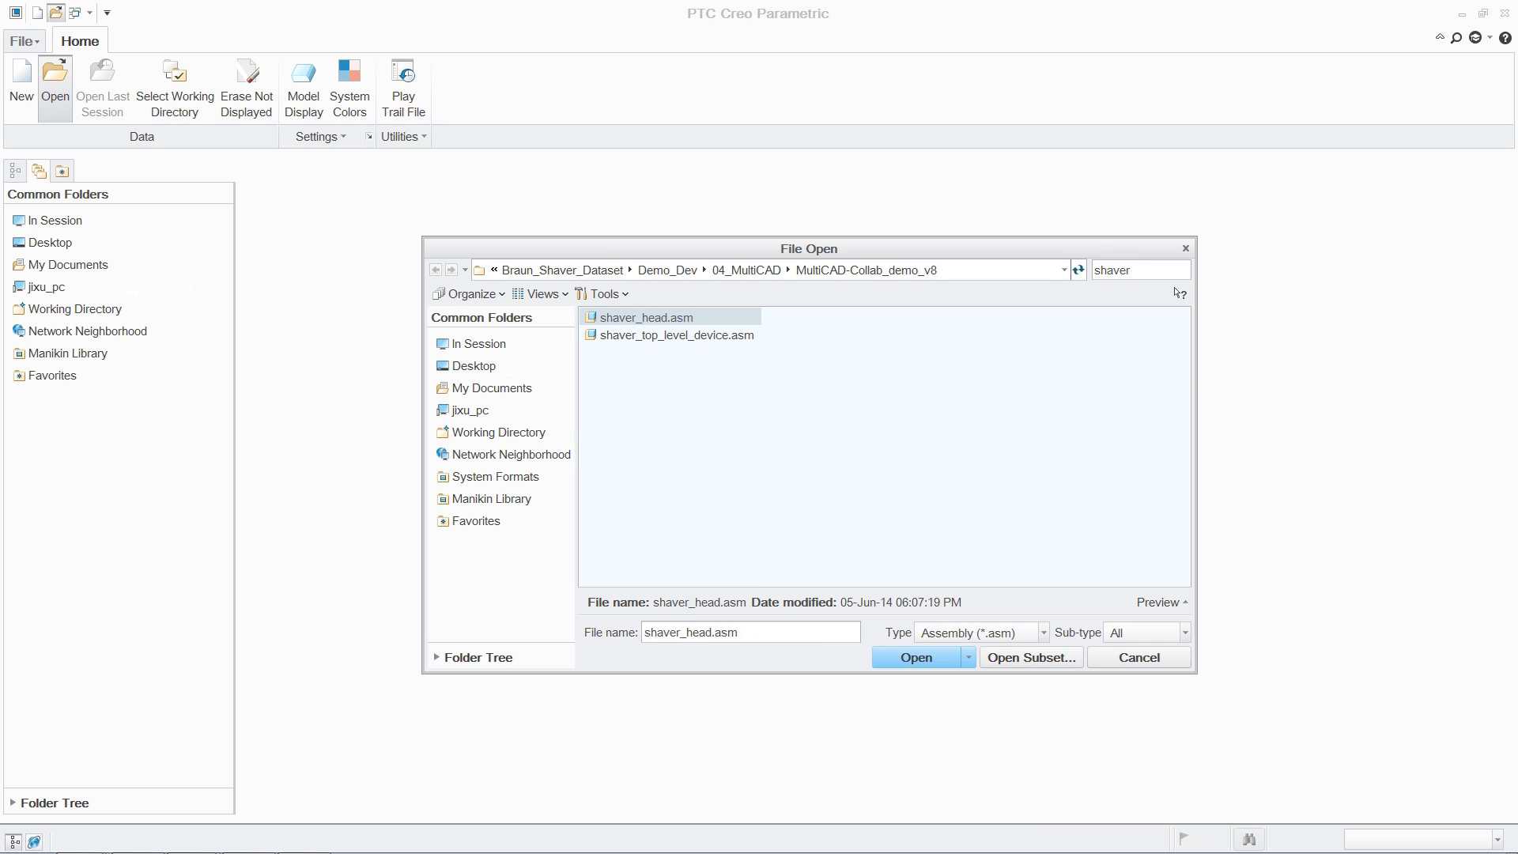
{"action": "left_click", "coordinate": [915, 656]}
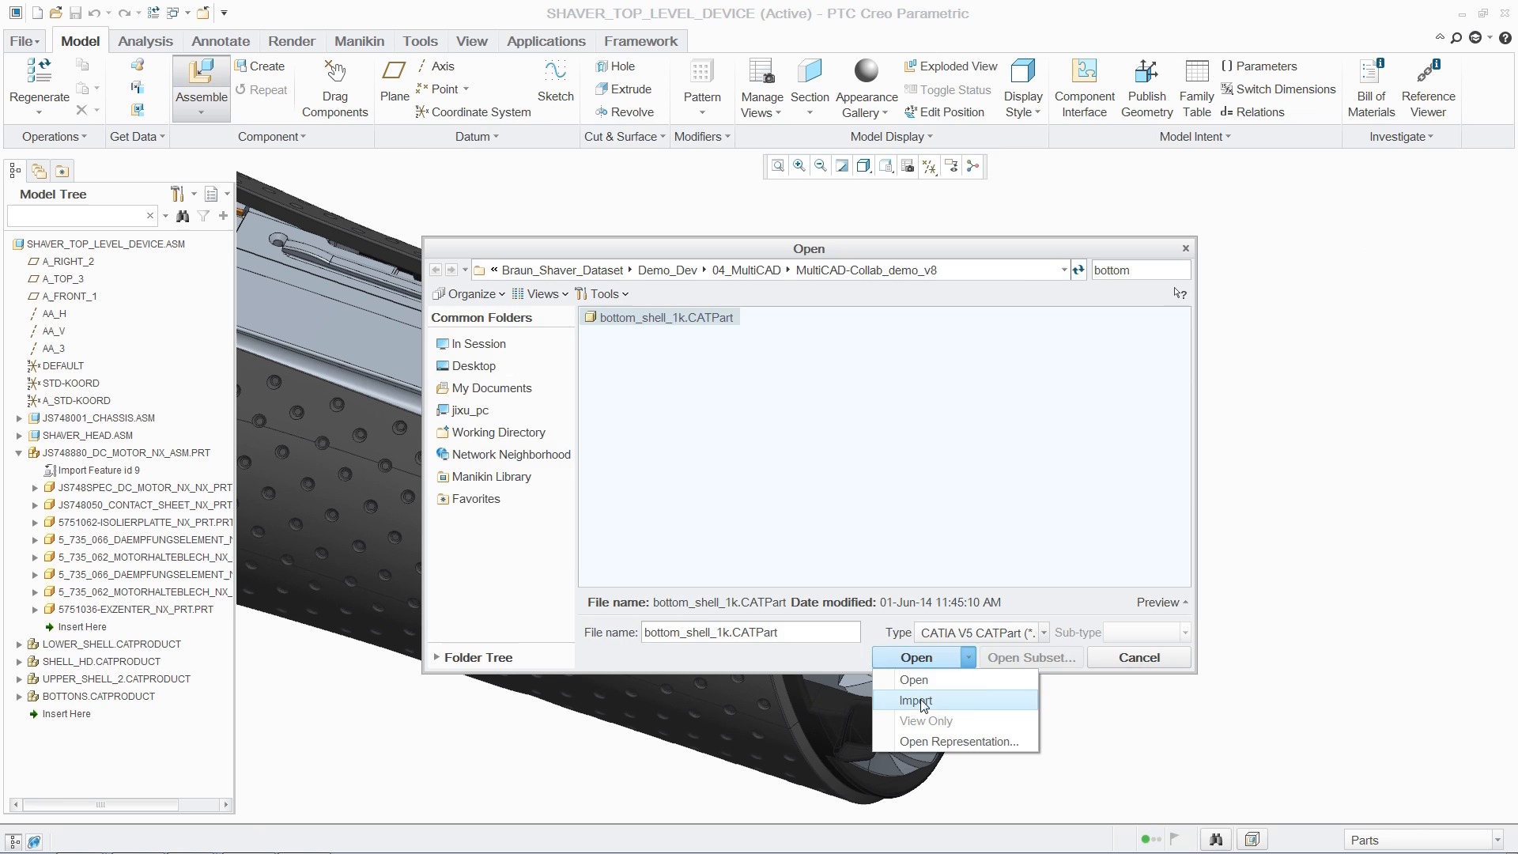
Import bottom_shell_1k.CATPart as a new model and place it with a default constraint
{"action": "left_click", "coordinate": [916, 701]}
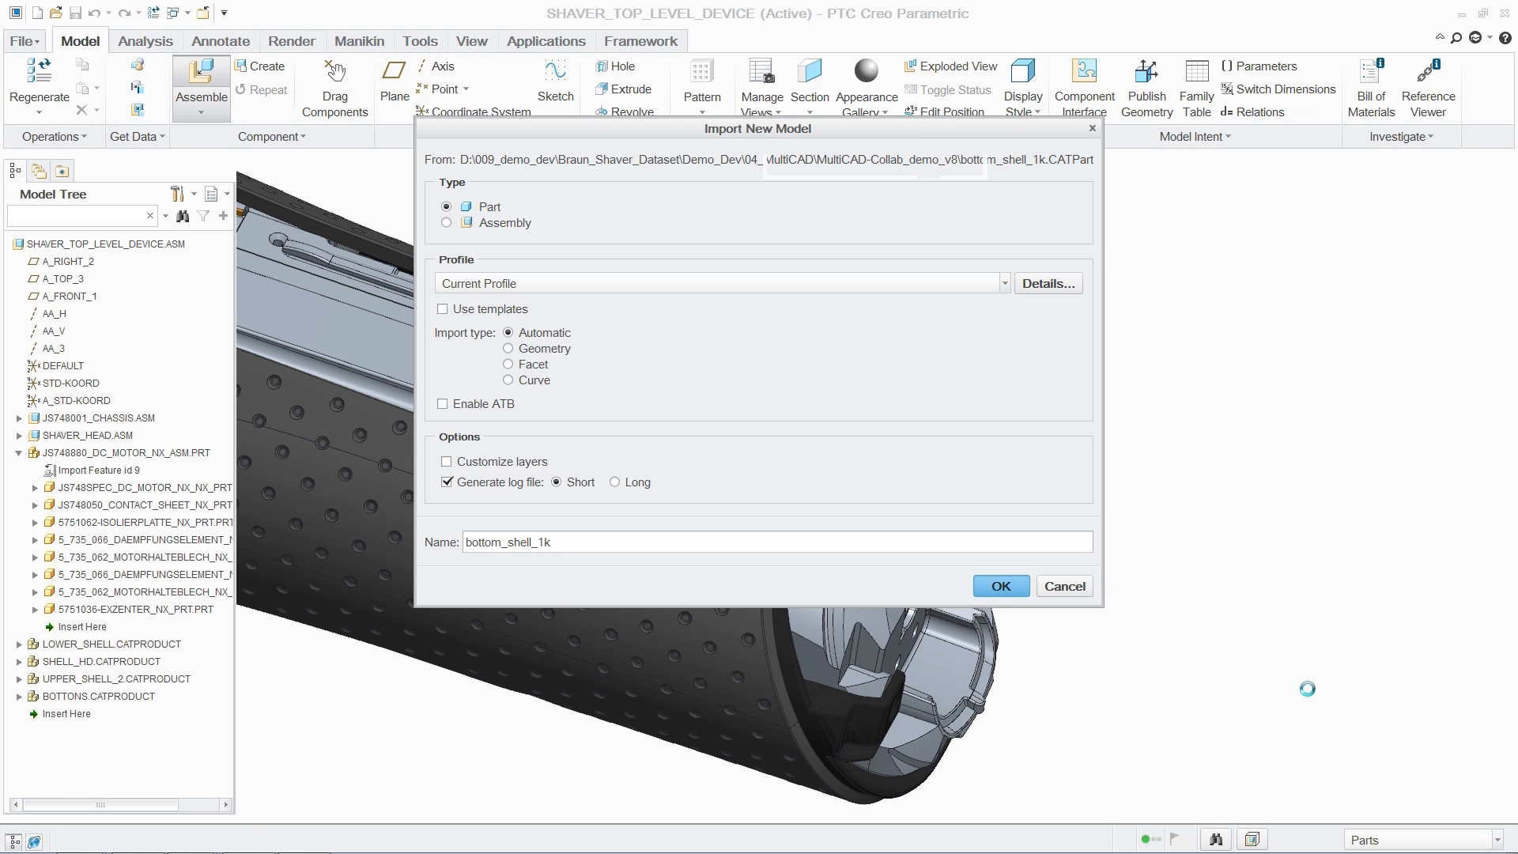
{"action": "left_click", "coordinate": [999, 585]}
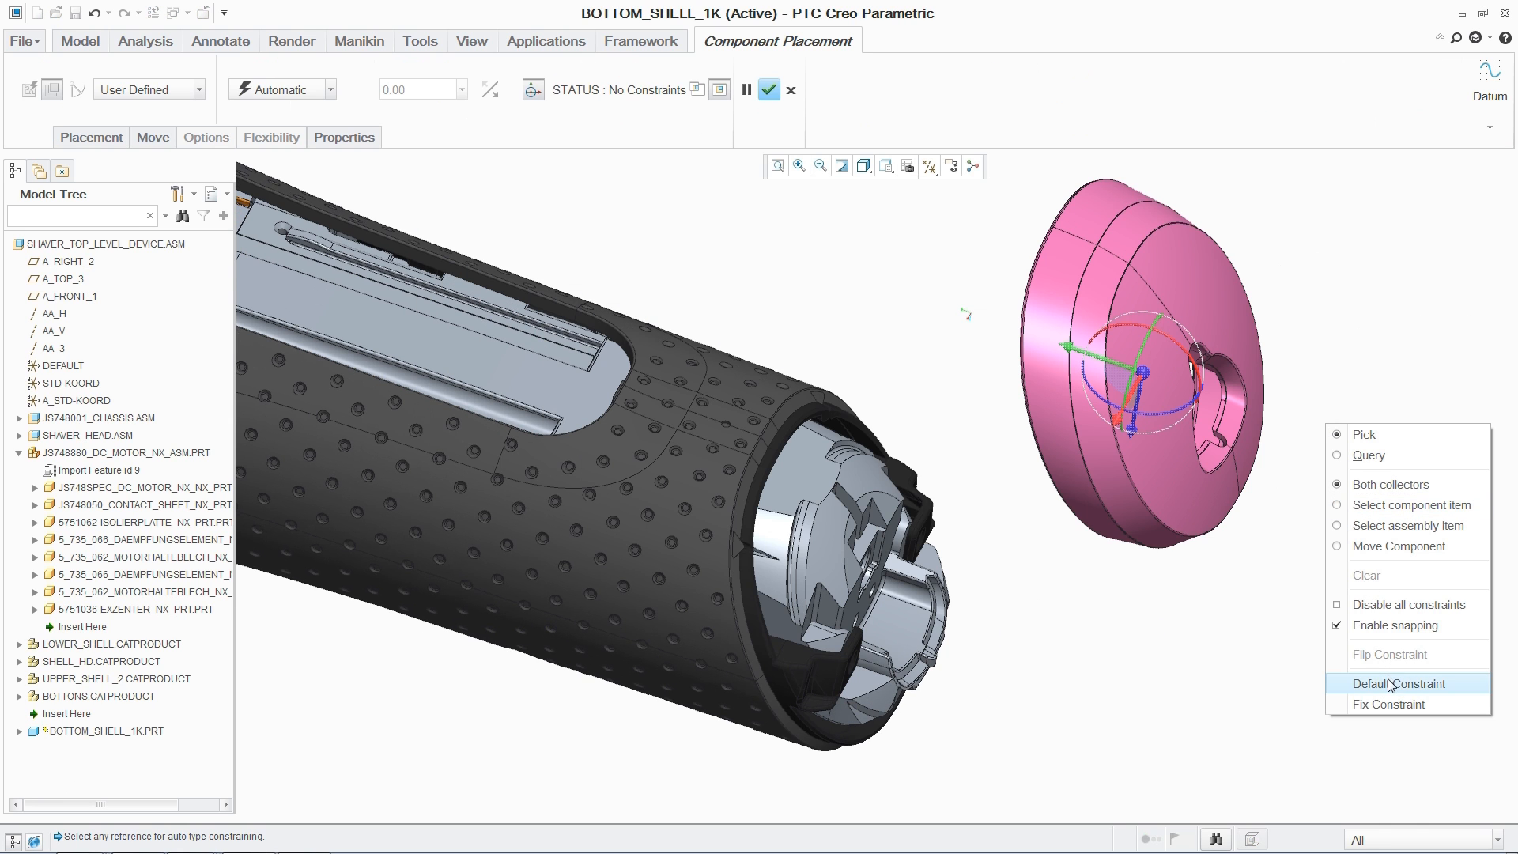
{"action": "left_click", "coordinate": [1399, 683]}
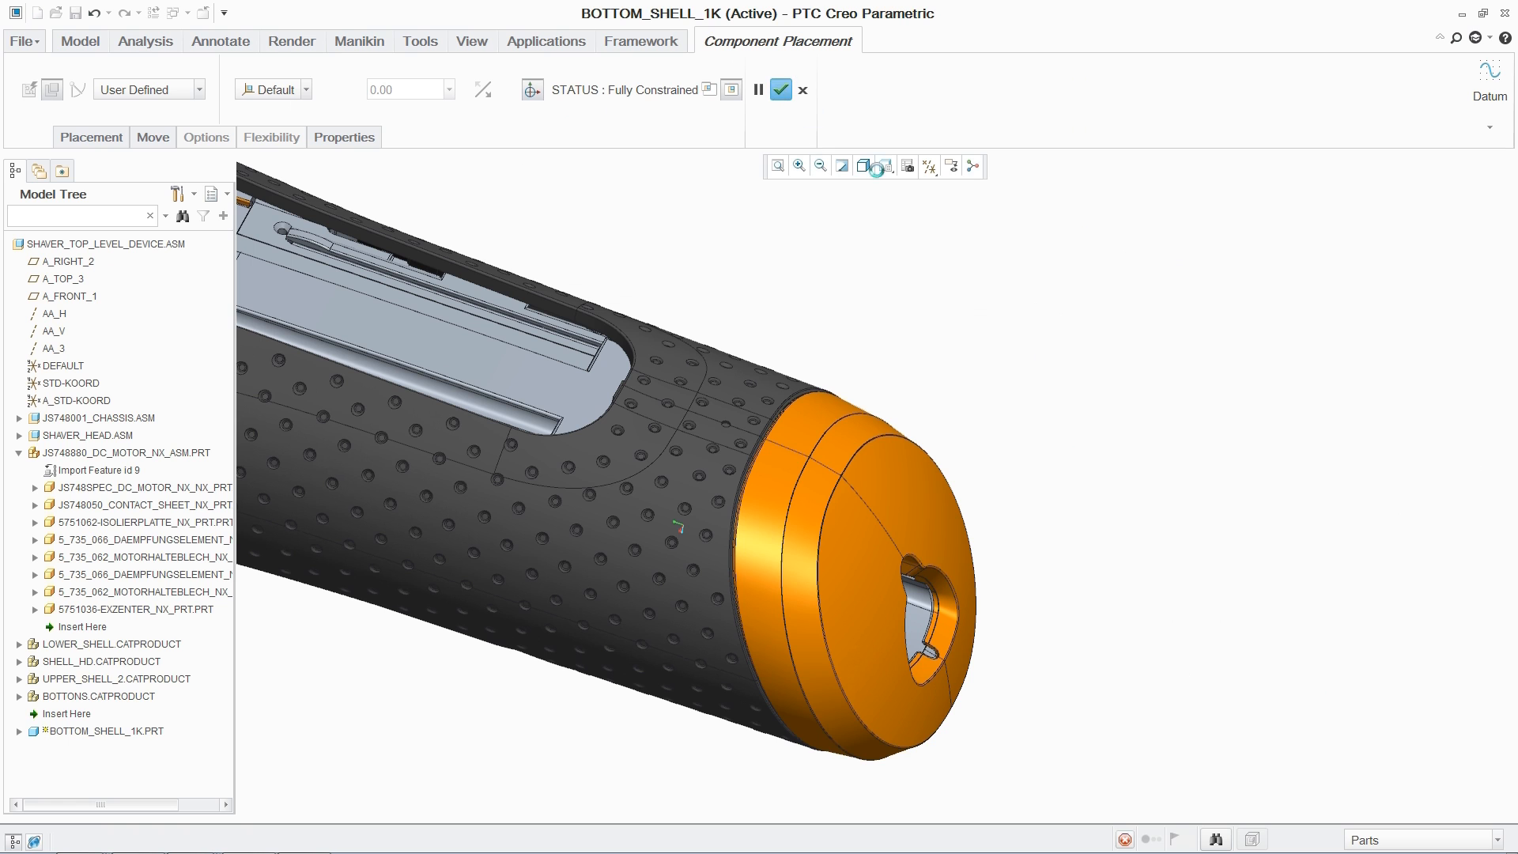
{"action": "left_click", "coordinate": [779, 88]}
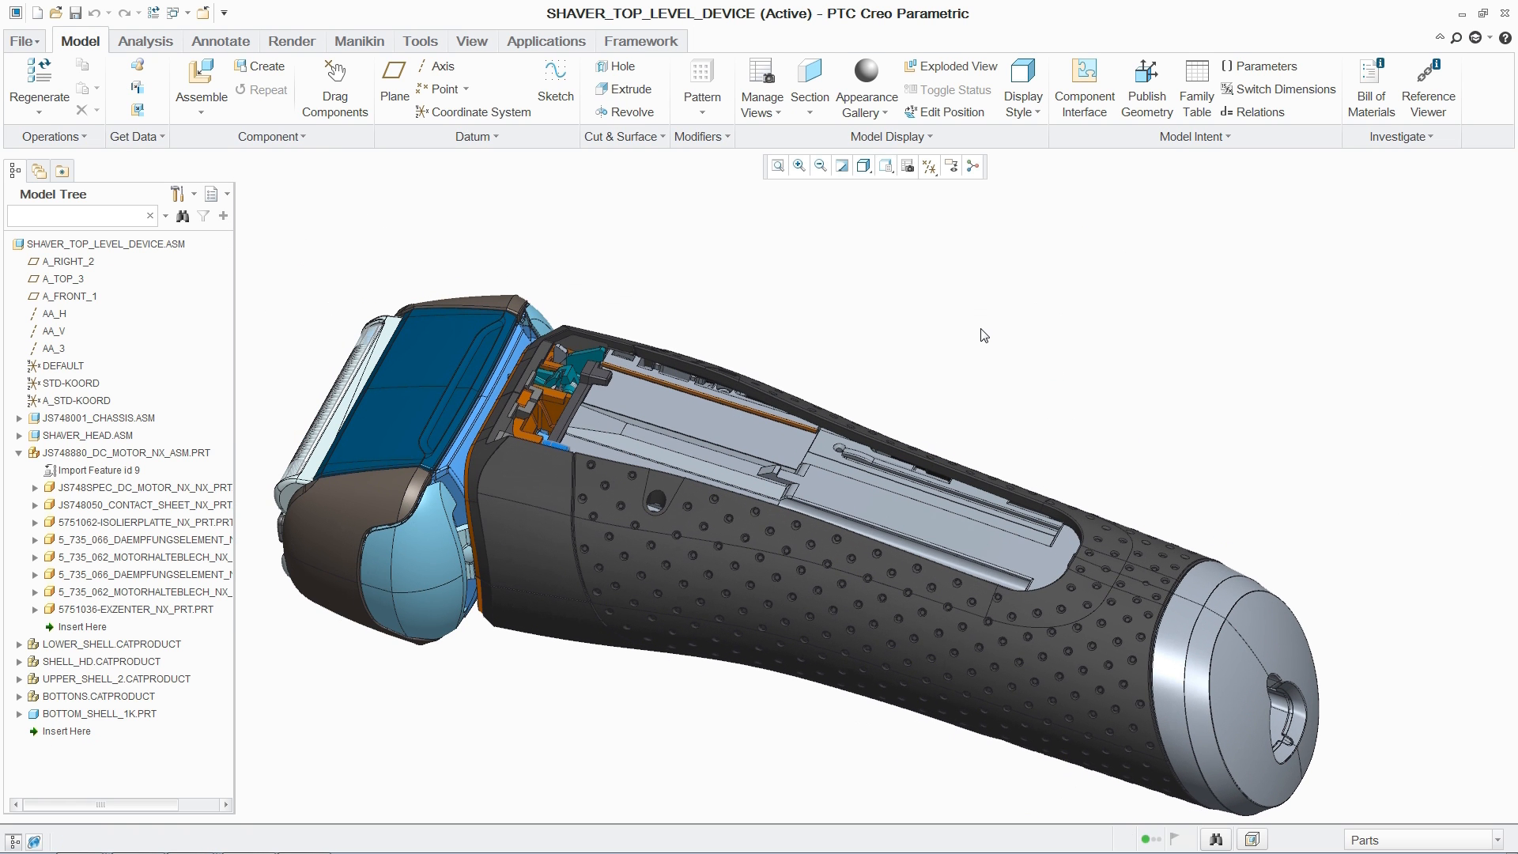
{"action": "mouse_move", "coordinate": [201, 79]}
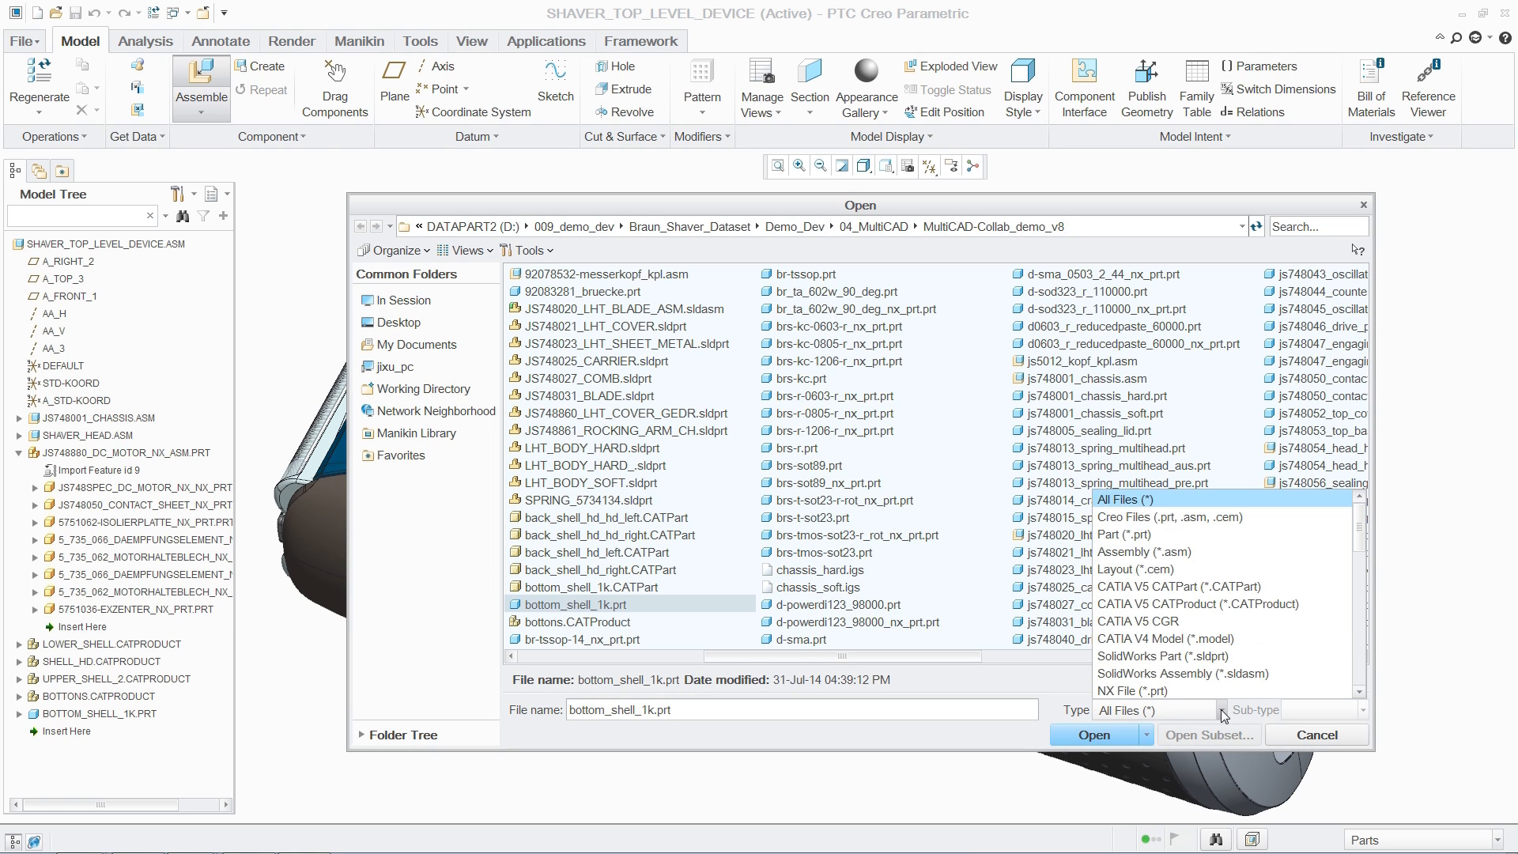
Assemble lht_body_asm.sldasm from the SolidWorks Assembly filter with a default constraint
{"action": "left_click", "coordinate": [1159, 674]}
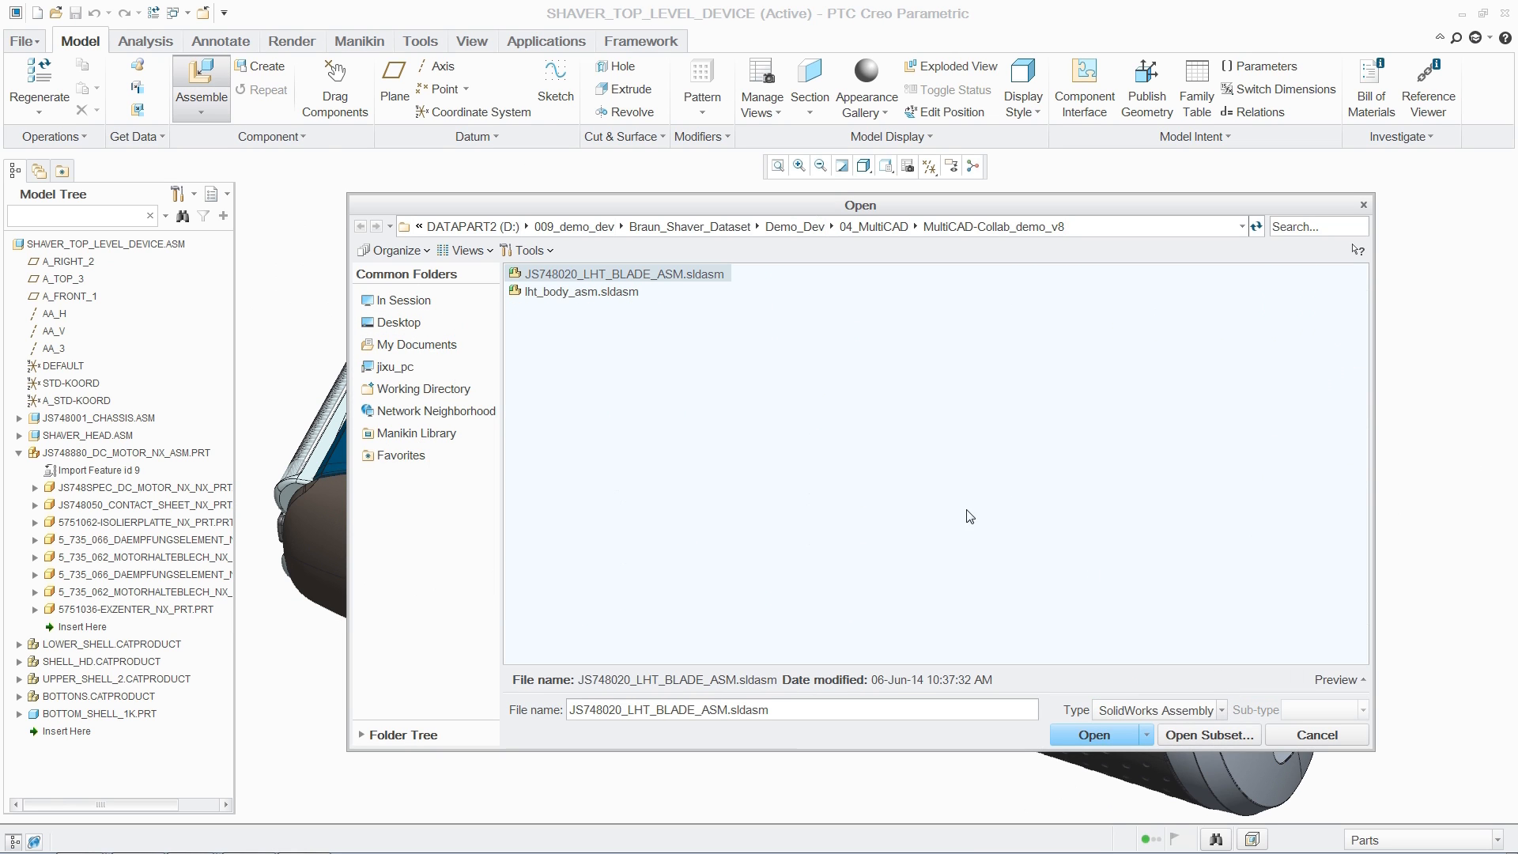
{"action": "left_click", "coordinate": [584, 292]}
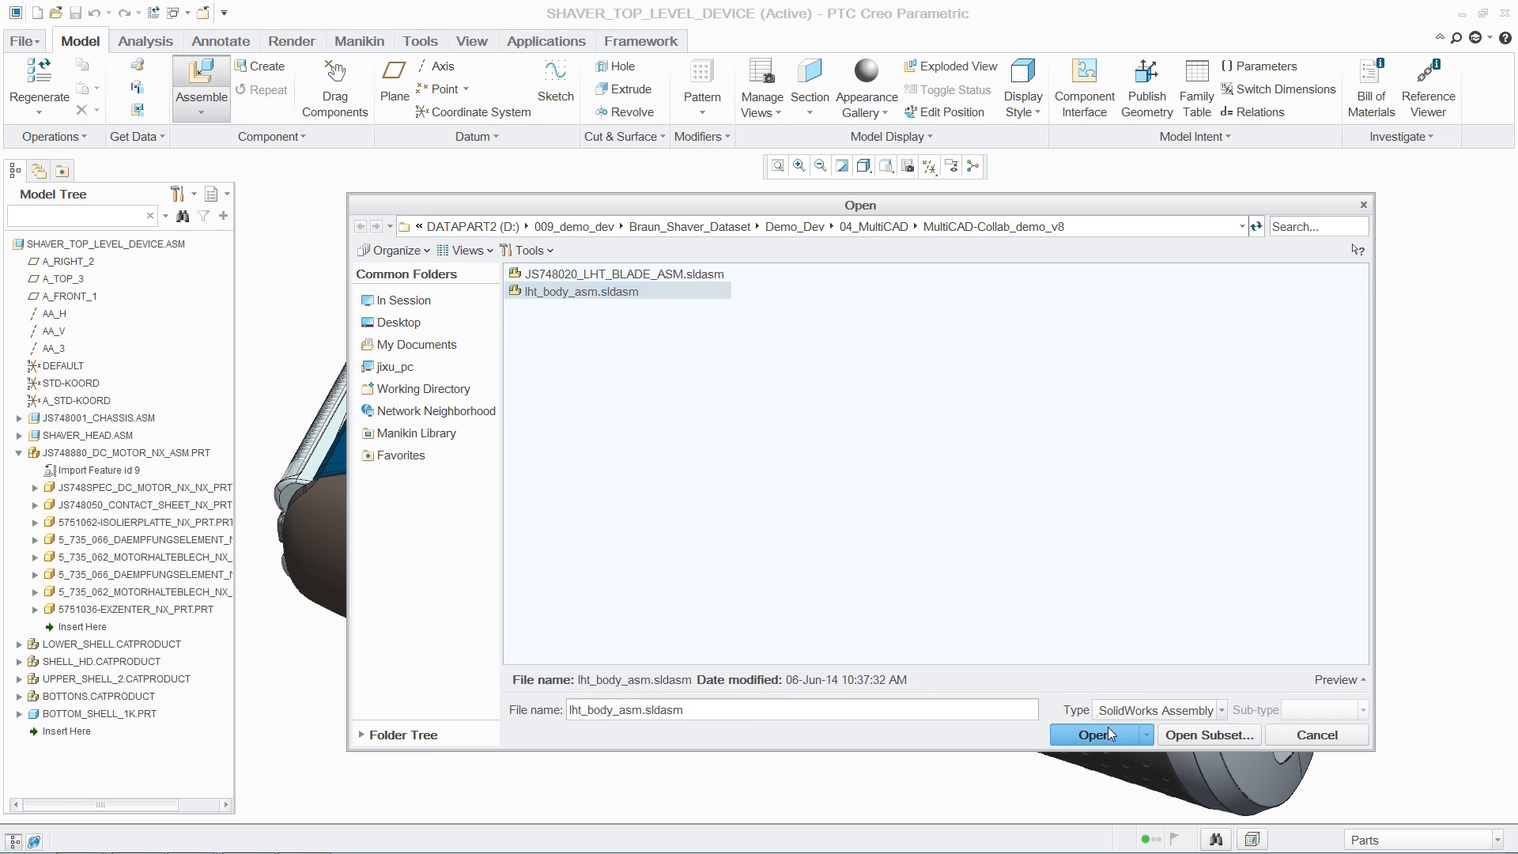
{"action": "left_click", "coordinate": [1095, 734]}
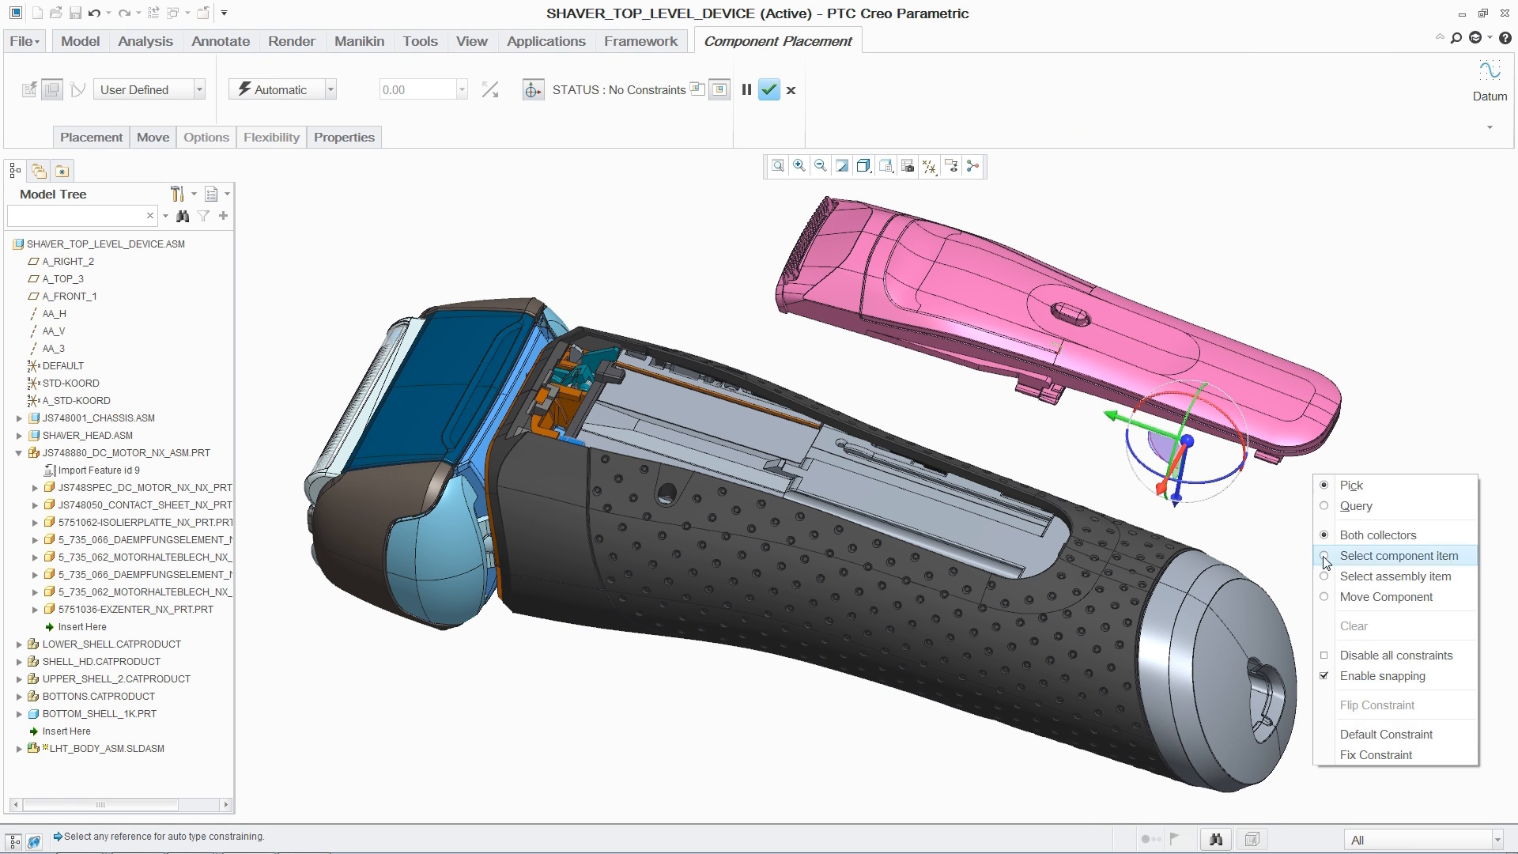
{"action": "left_click", "coordinate": [1386, 734]}
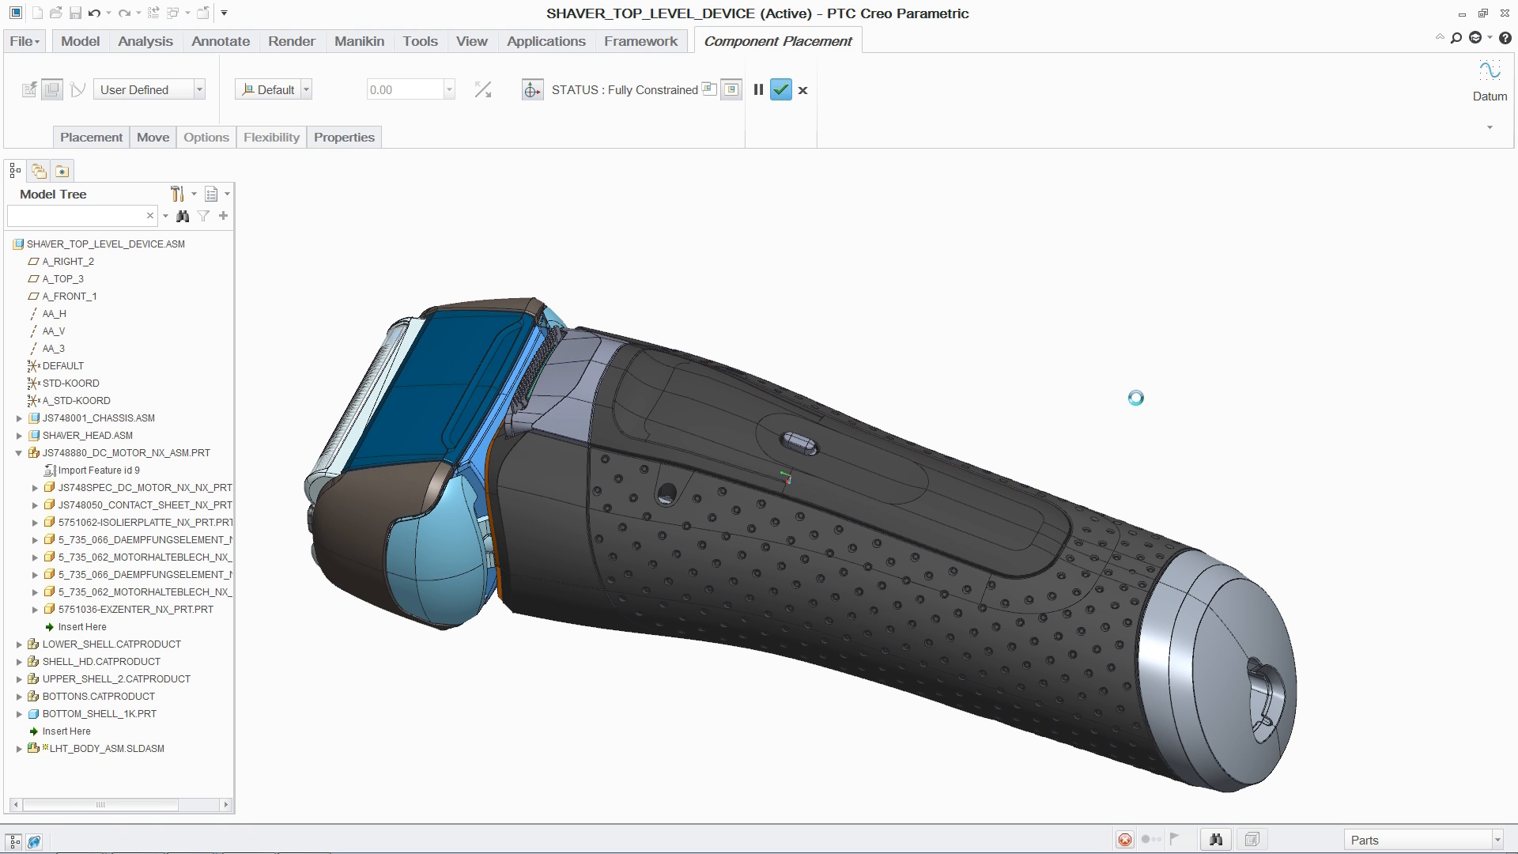
{"action": "left_click", "coordinate": [780, 88]}
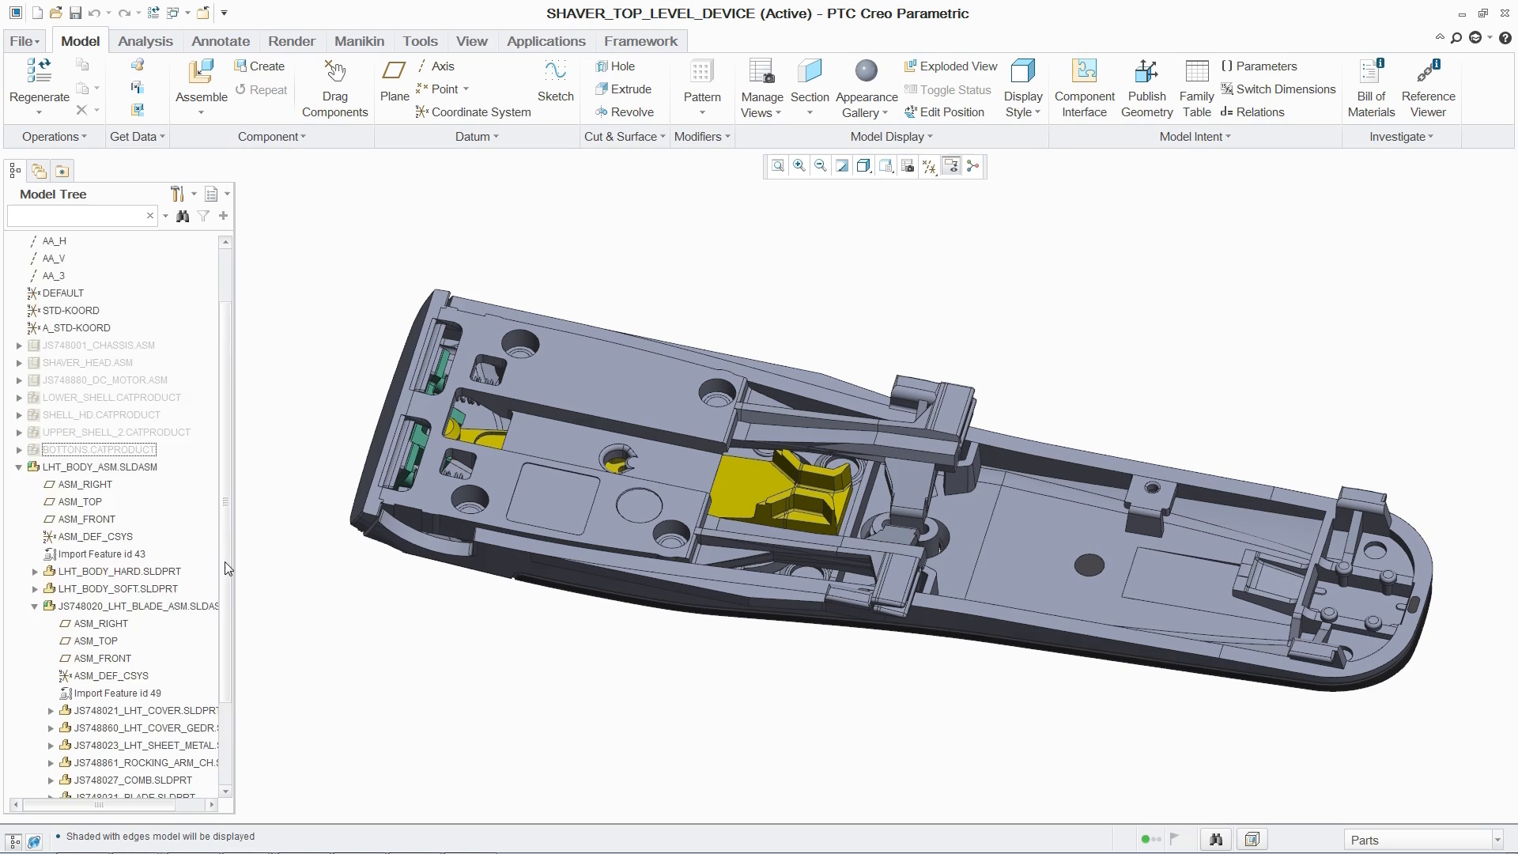
Scroll the Model Tree to reach the rocking arm part in the LHT blade assembly
{"action": "scroll", "scroll_direction": "down", "scroll_amount": 3}
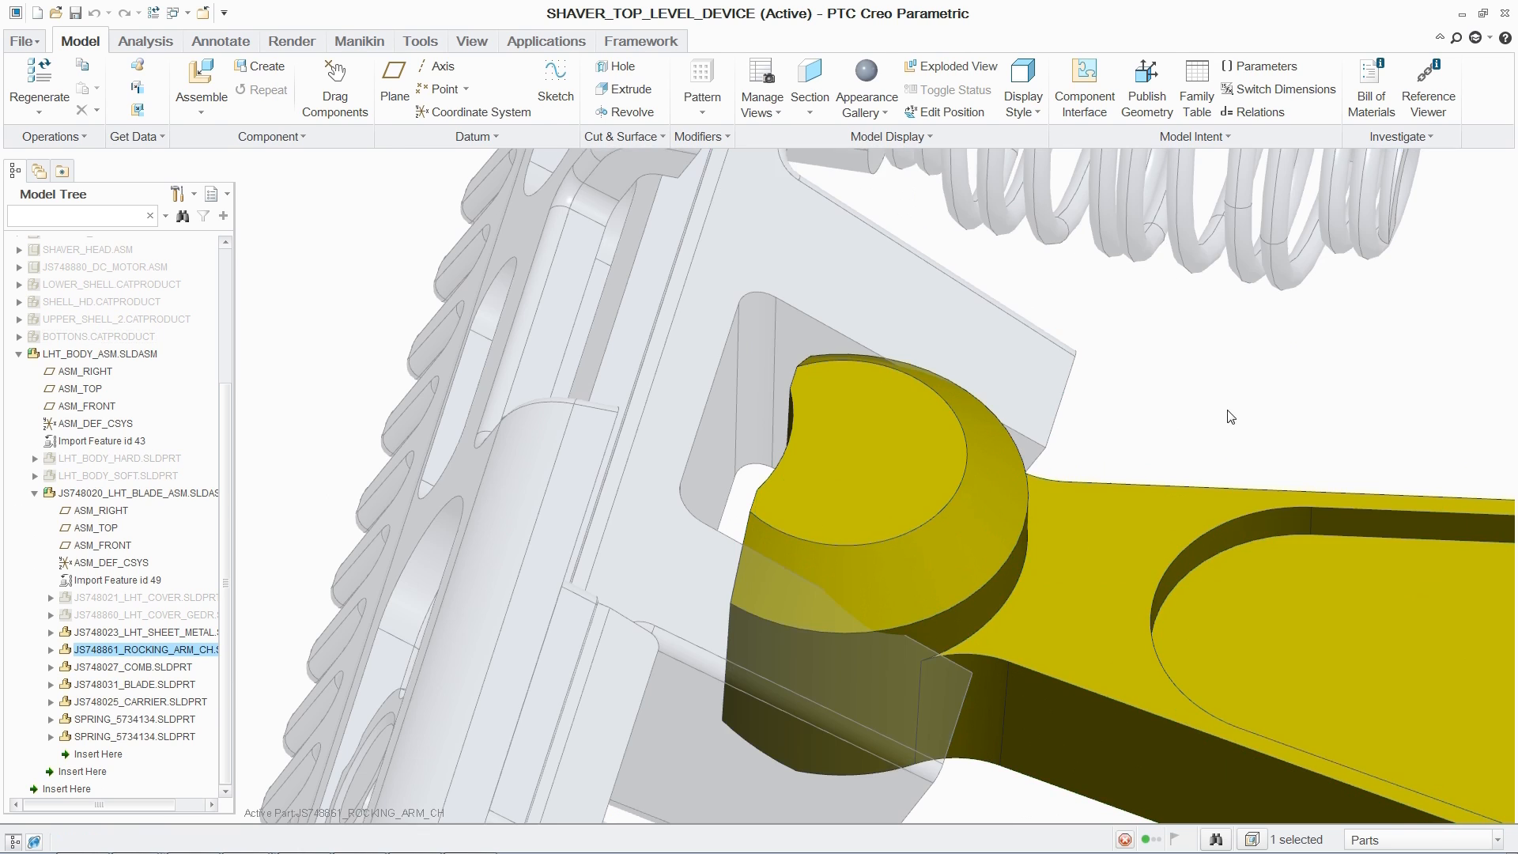
Use Flexible Modeling's Modify Analytic to convert the rocking arm to Creo automatically
{"action": "left_click", "coordinate": [493, 41]}
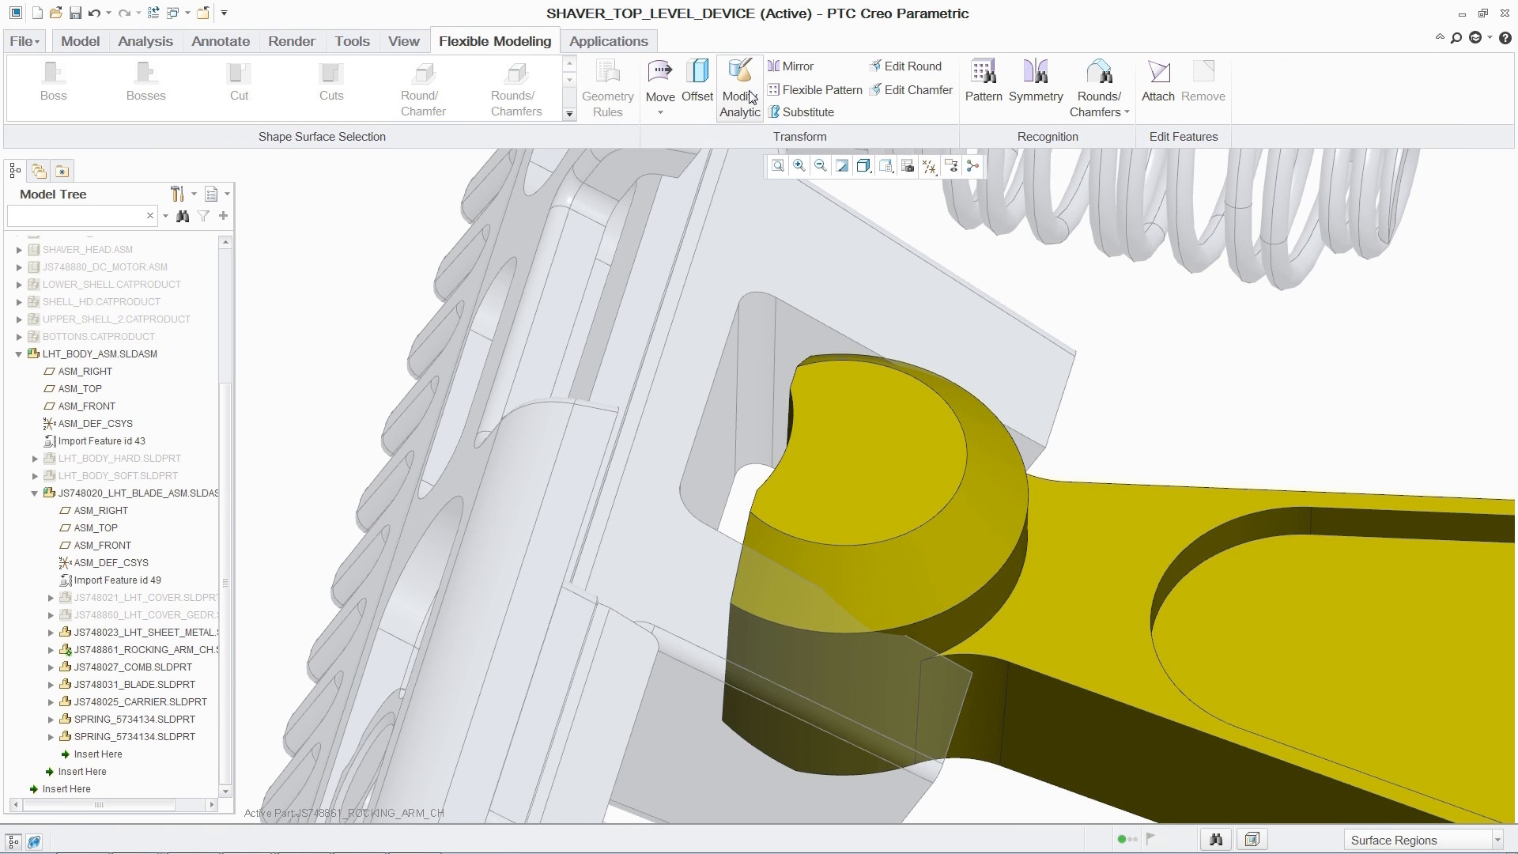
{"action": "left_click", "coordinate": [739, 85]}
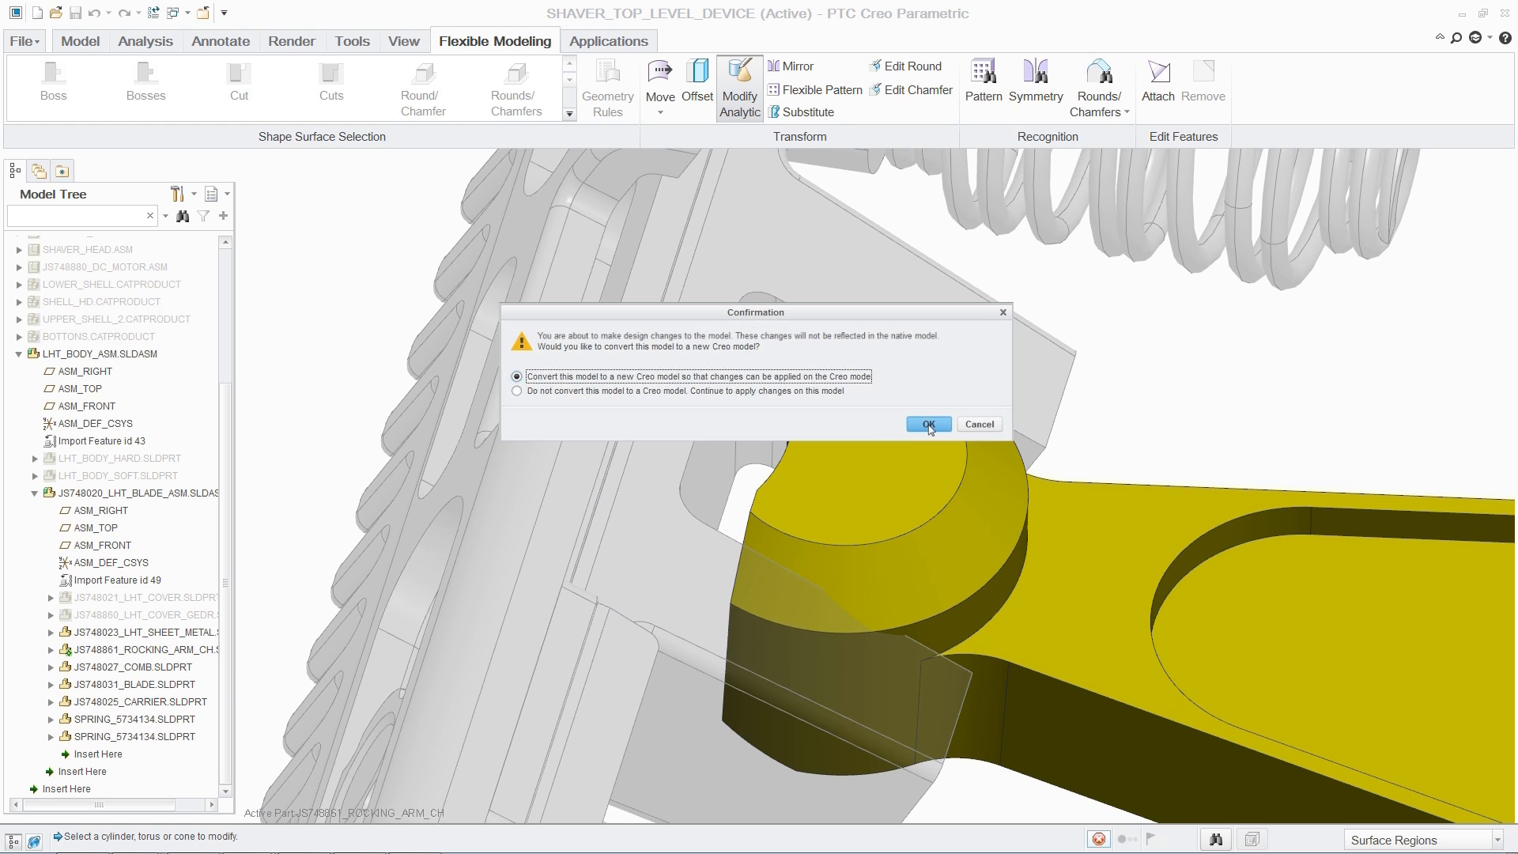
{"action": "left_click", "coordinate": [927, 424]}
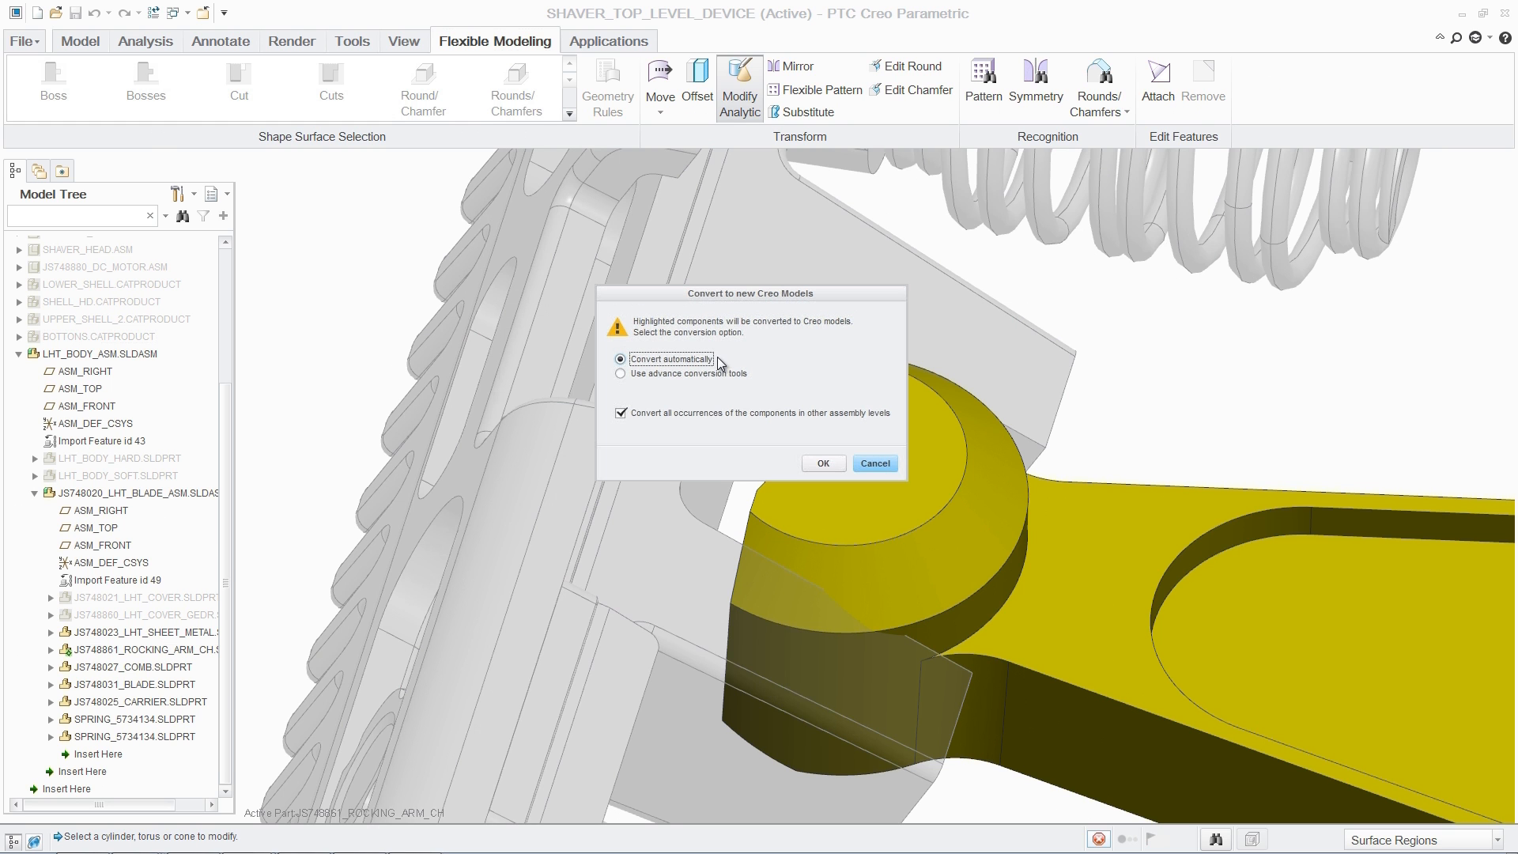
{"action": "left_click", "coordinate": [823, 463]}
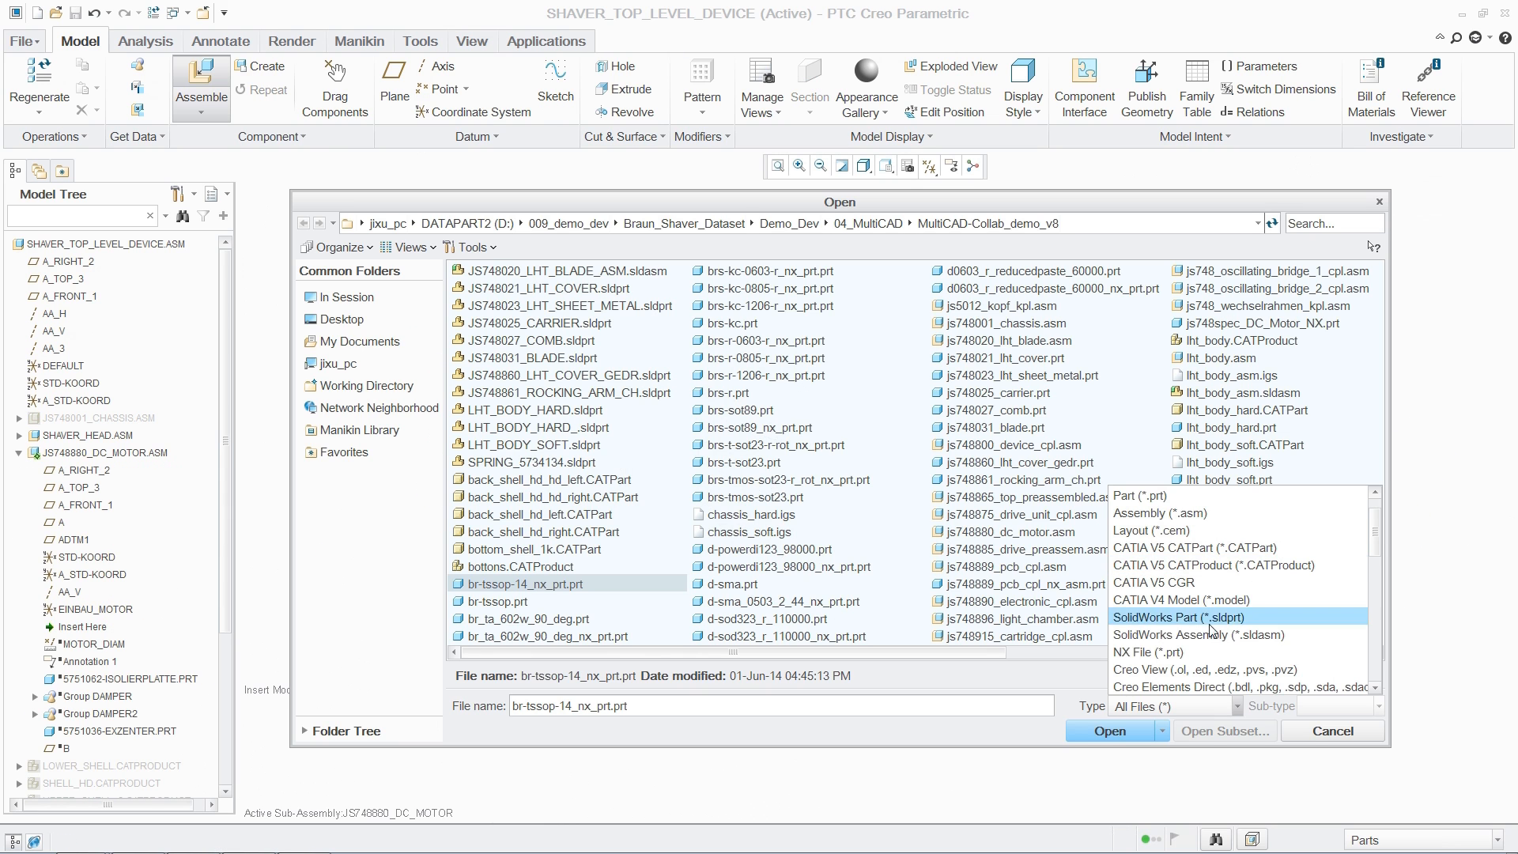
Assemble js748spec_DC_Motor_NX.prt into the DC motor sub-assembly with a default constraint
{"action": "left_click", "coordinate": [1147, 651]}
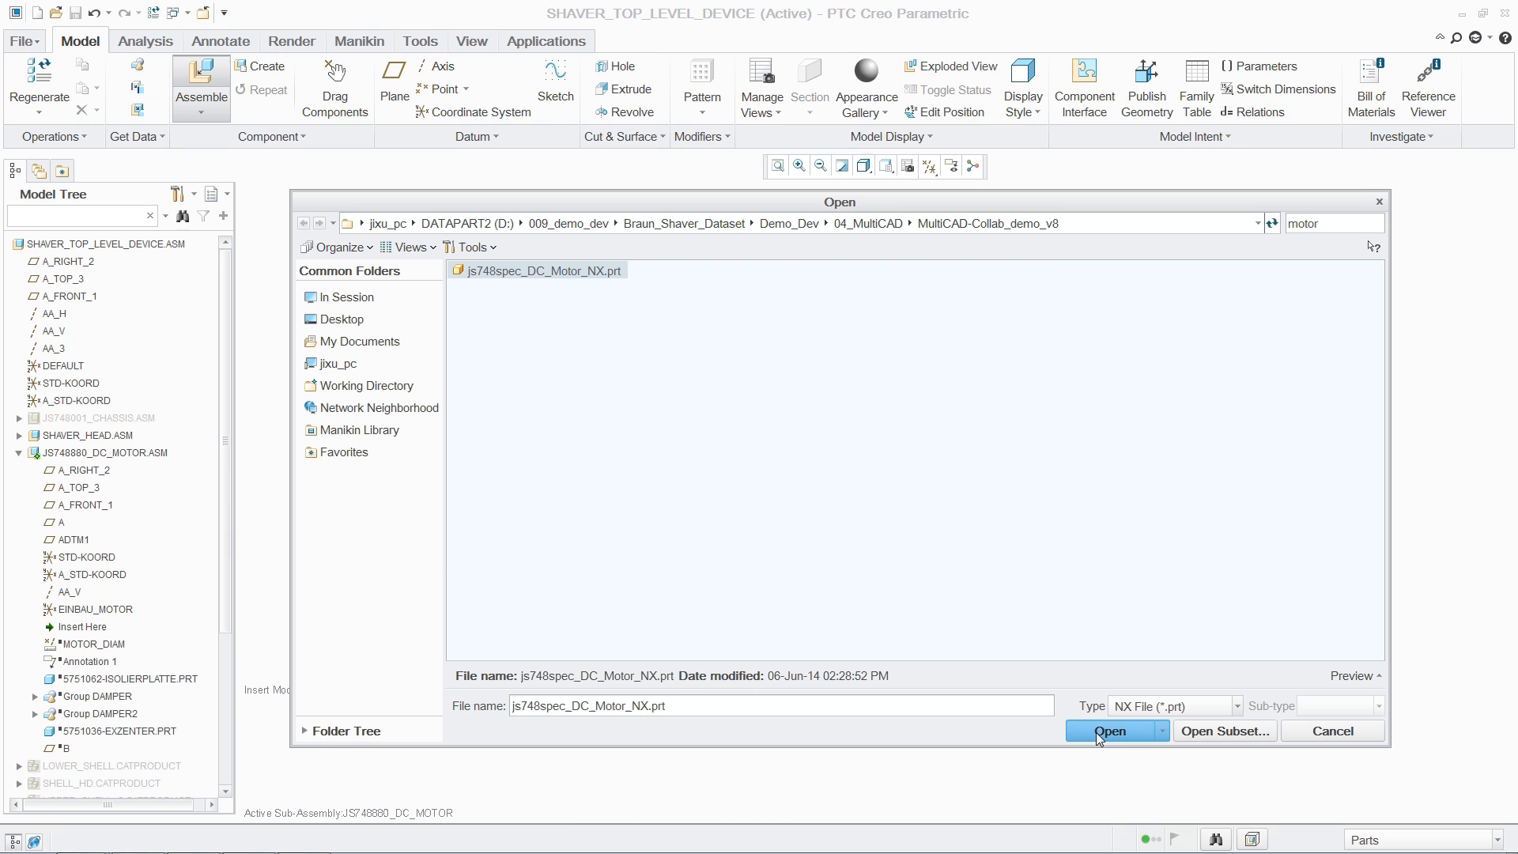
{"action": "left_click", "coordinate": [1111, 731]}
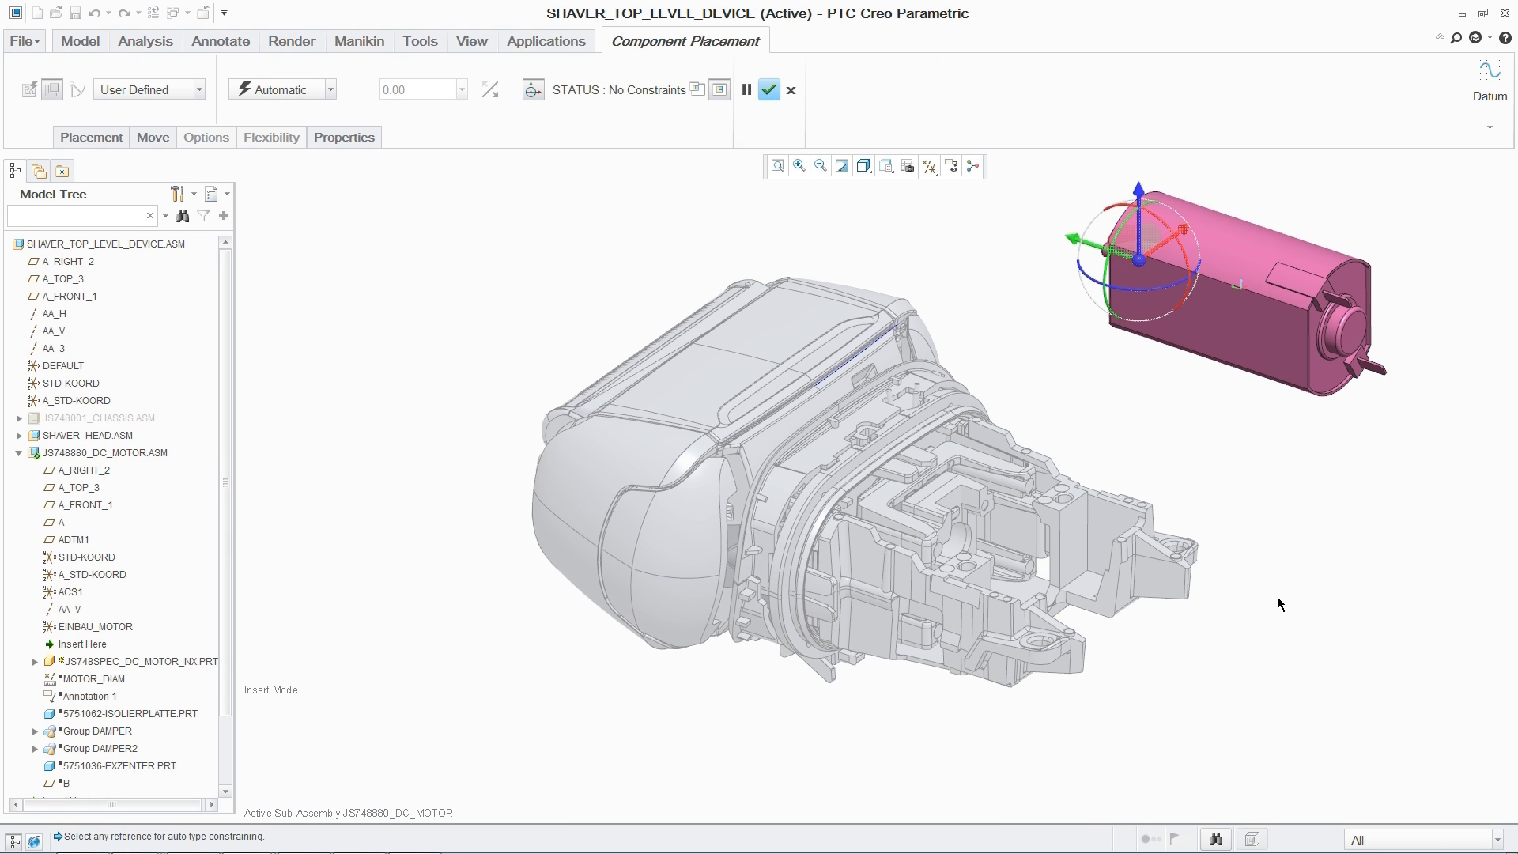
{"action": "right_click", "coordinate": [1279, 602]}
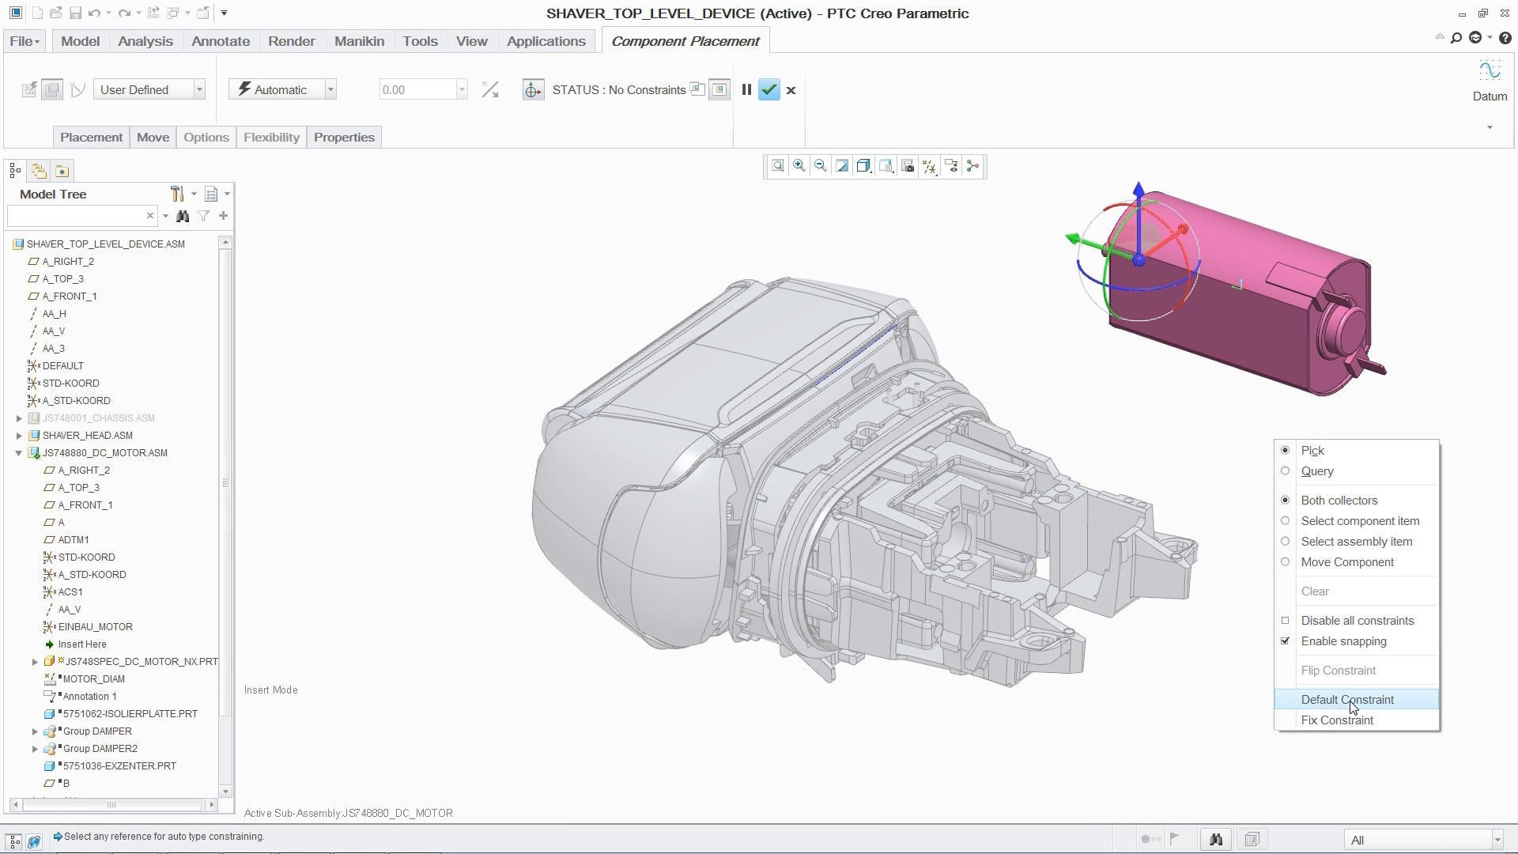
{"action": "left_click", "coordinate": [1346, 699]}
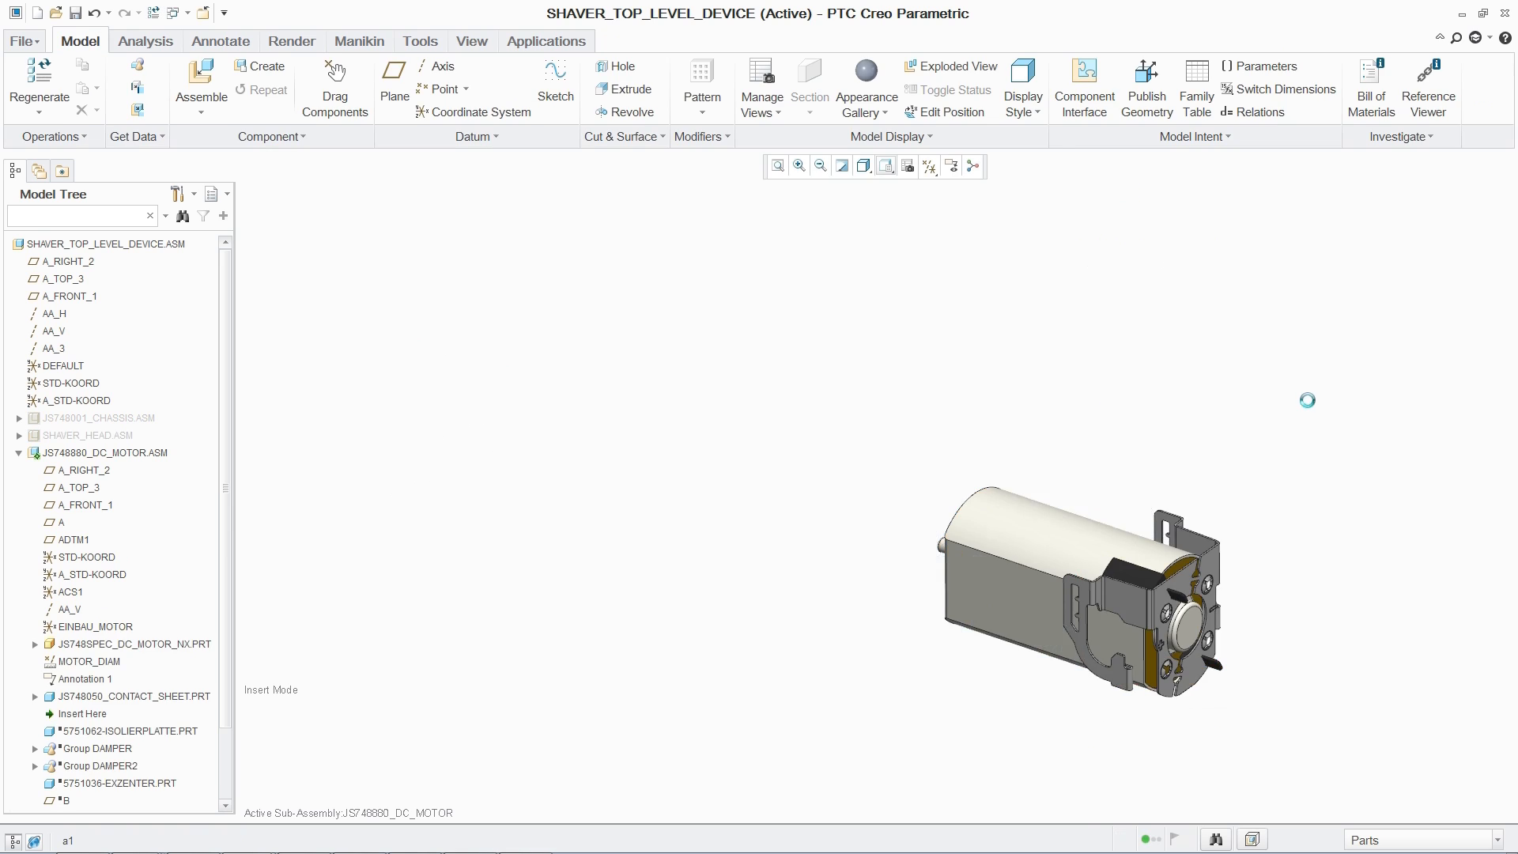
{"action": "left_click", "coordinate": [38, 85]}
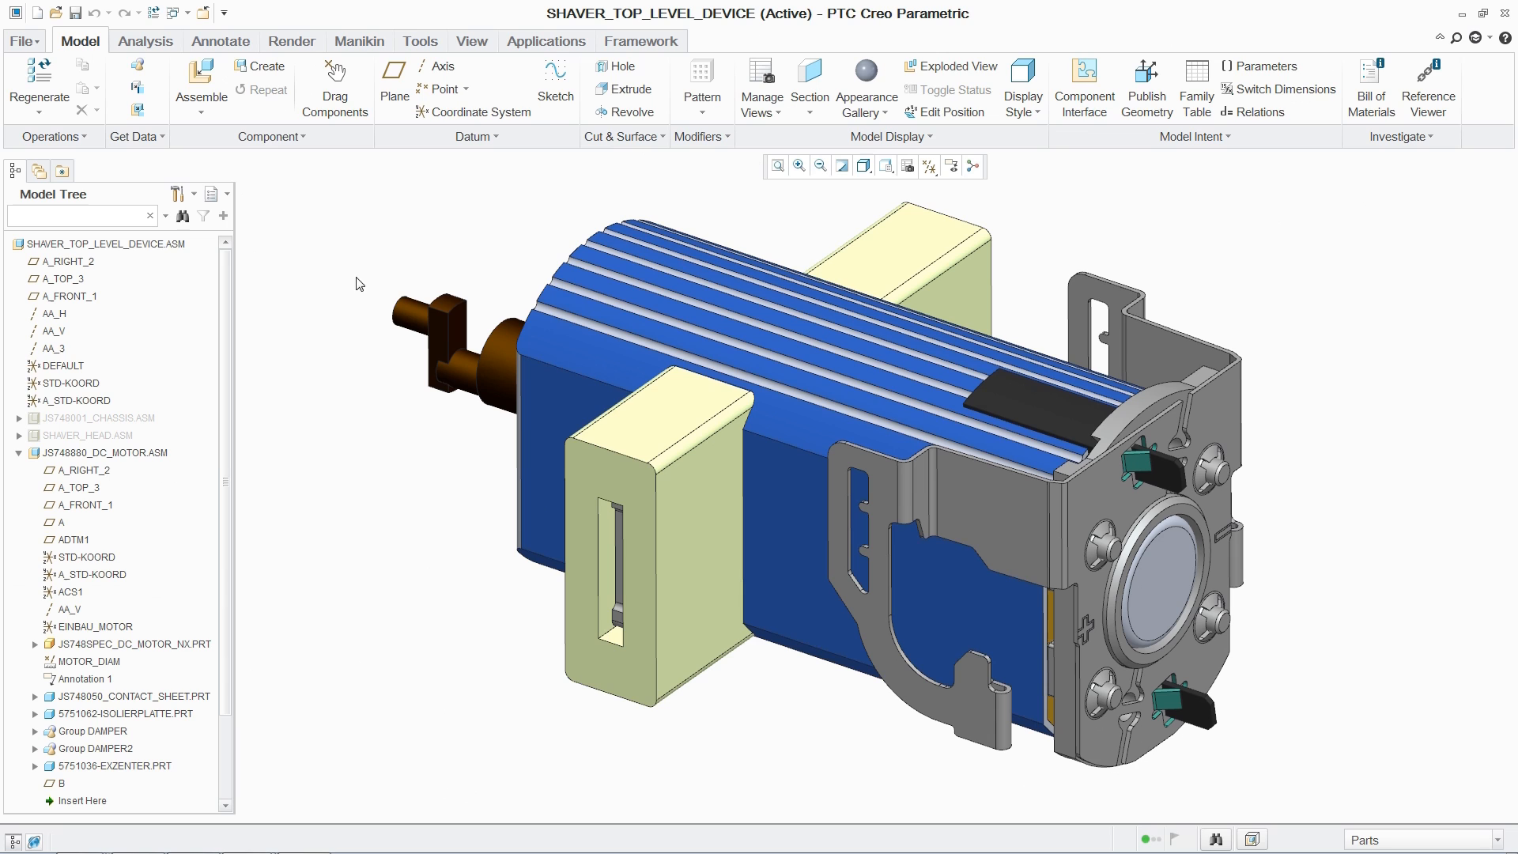
Switch the active window to the JS748880_DC_MOTOR.DRW drawing
{"action": "left_click", "coordinate": [174, 13]}
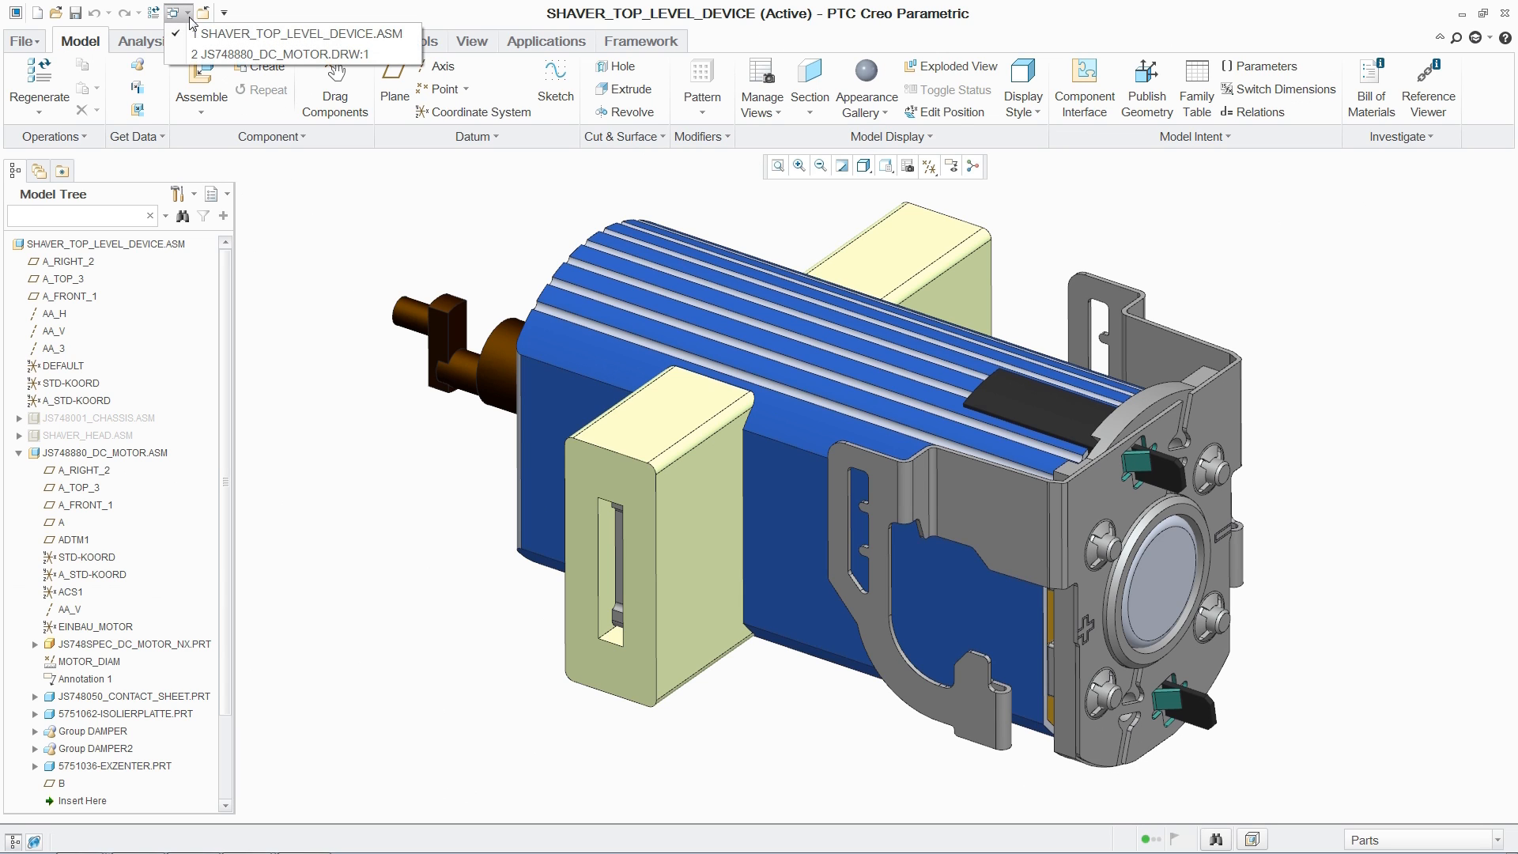
{"action": "left_click", "coordinate": [288, 54]}
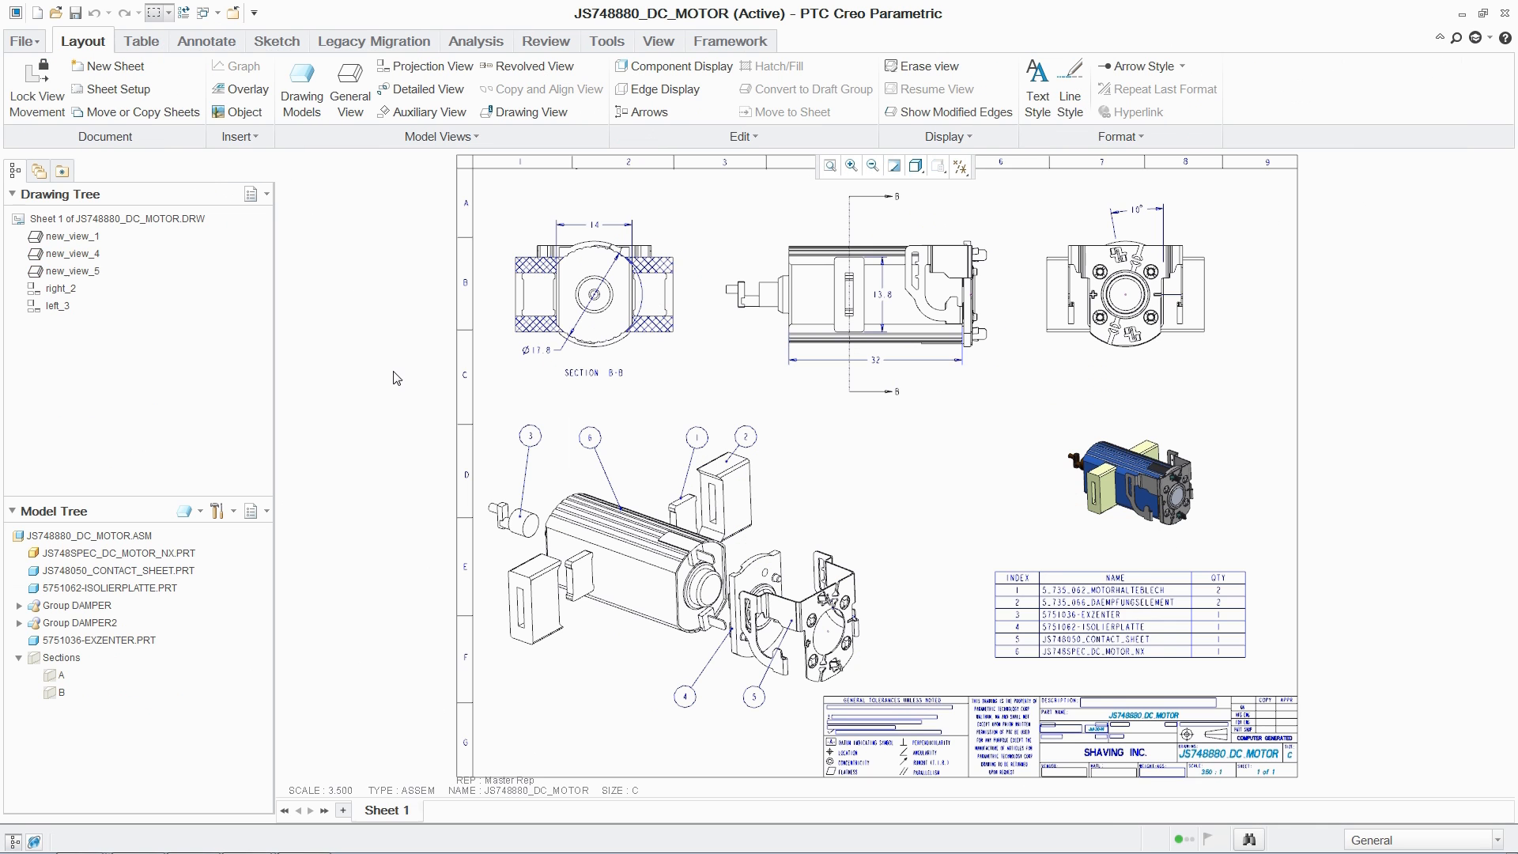
{"action": "mouse_move", "coordinate": [403, 418]}
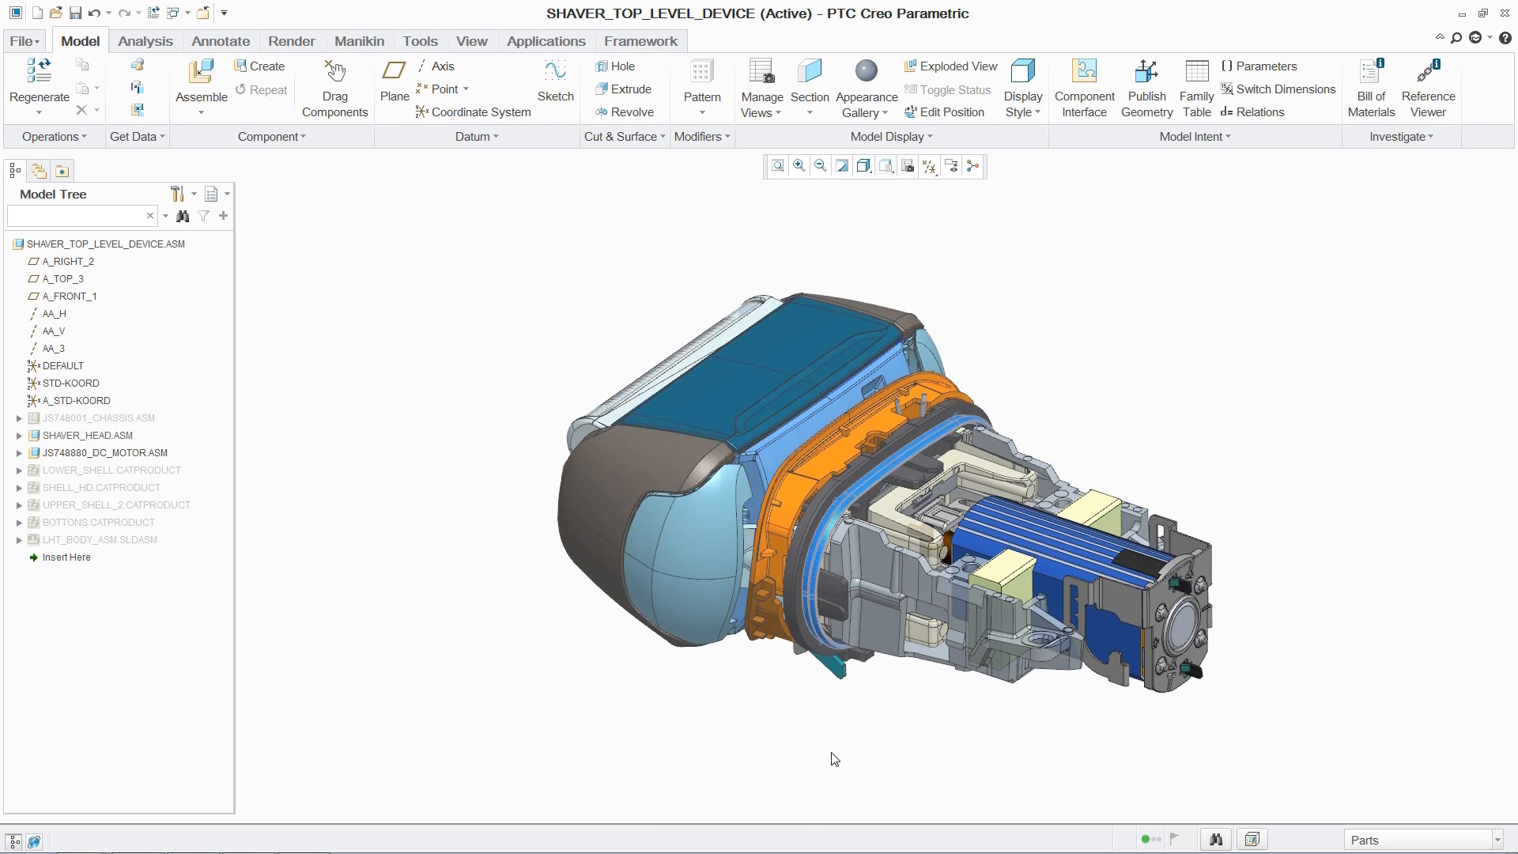
Save a copy of the assembly as SolidWorks Assembly (*.sldasm) named shaver_top_level_device
{"action": "left_click", "coordinate": [20, 41]}
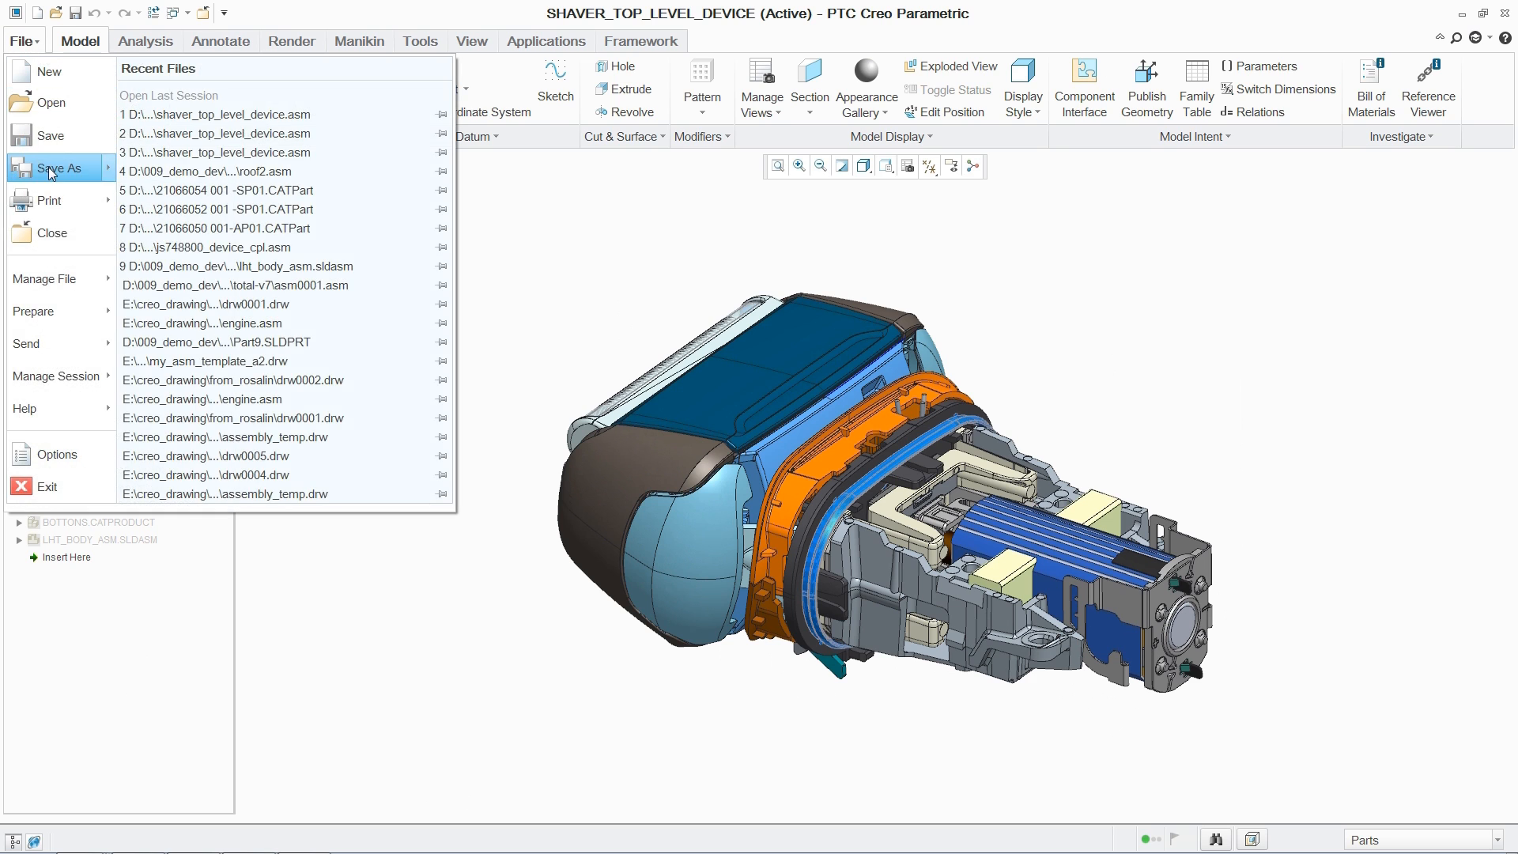
{"action": "left_click", "coordinate": [59, 168]}
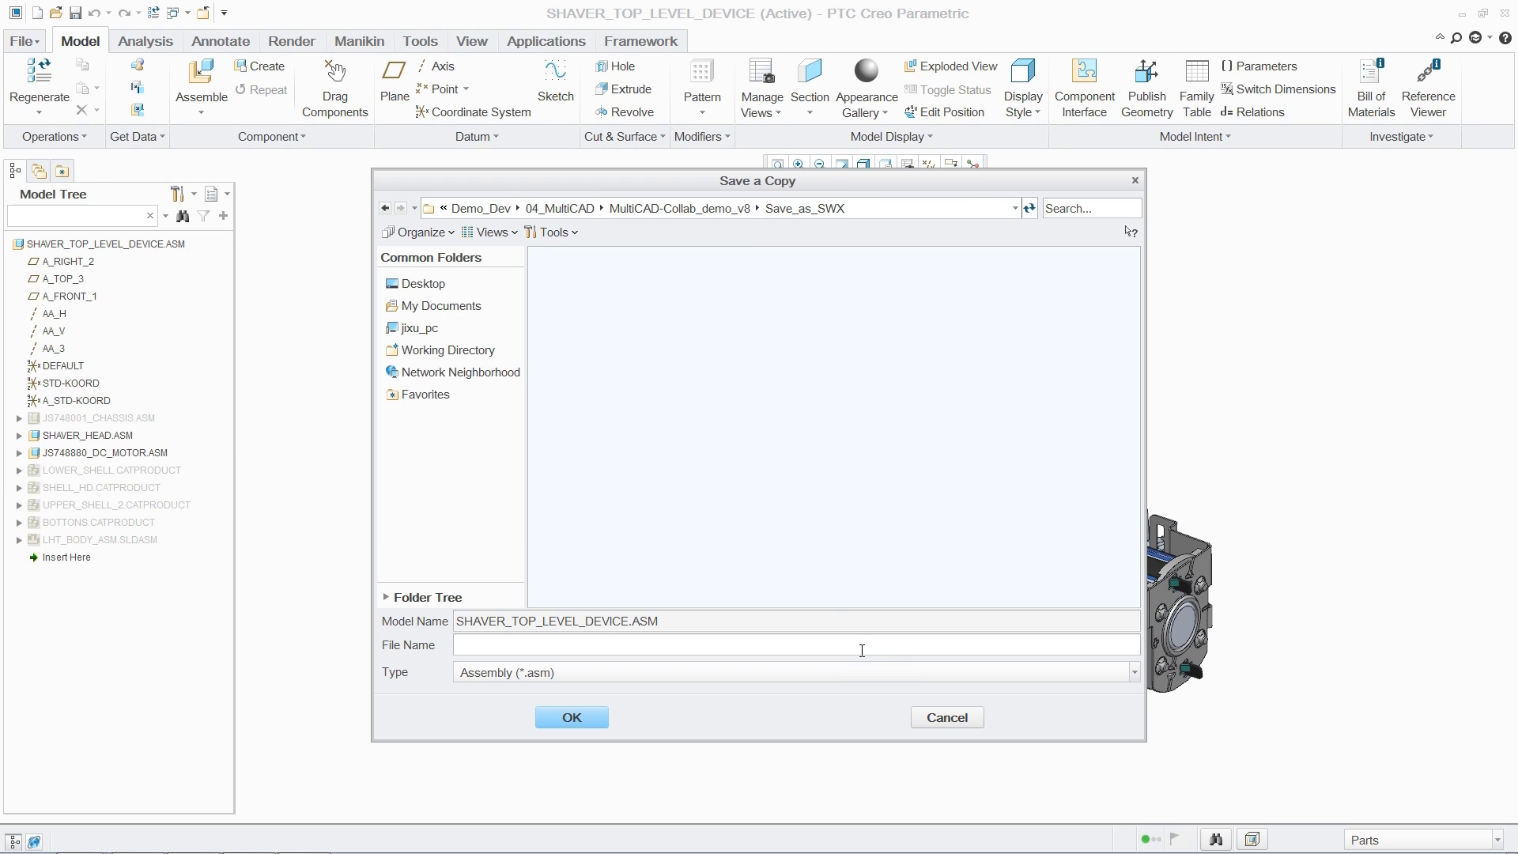
{"action": "left_click", "coordinate": [1132, 673]}
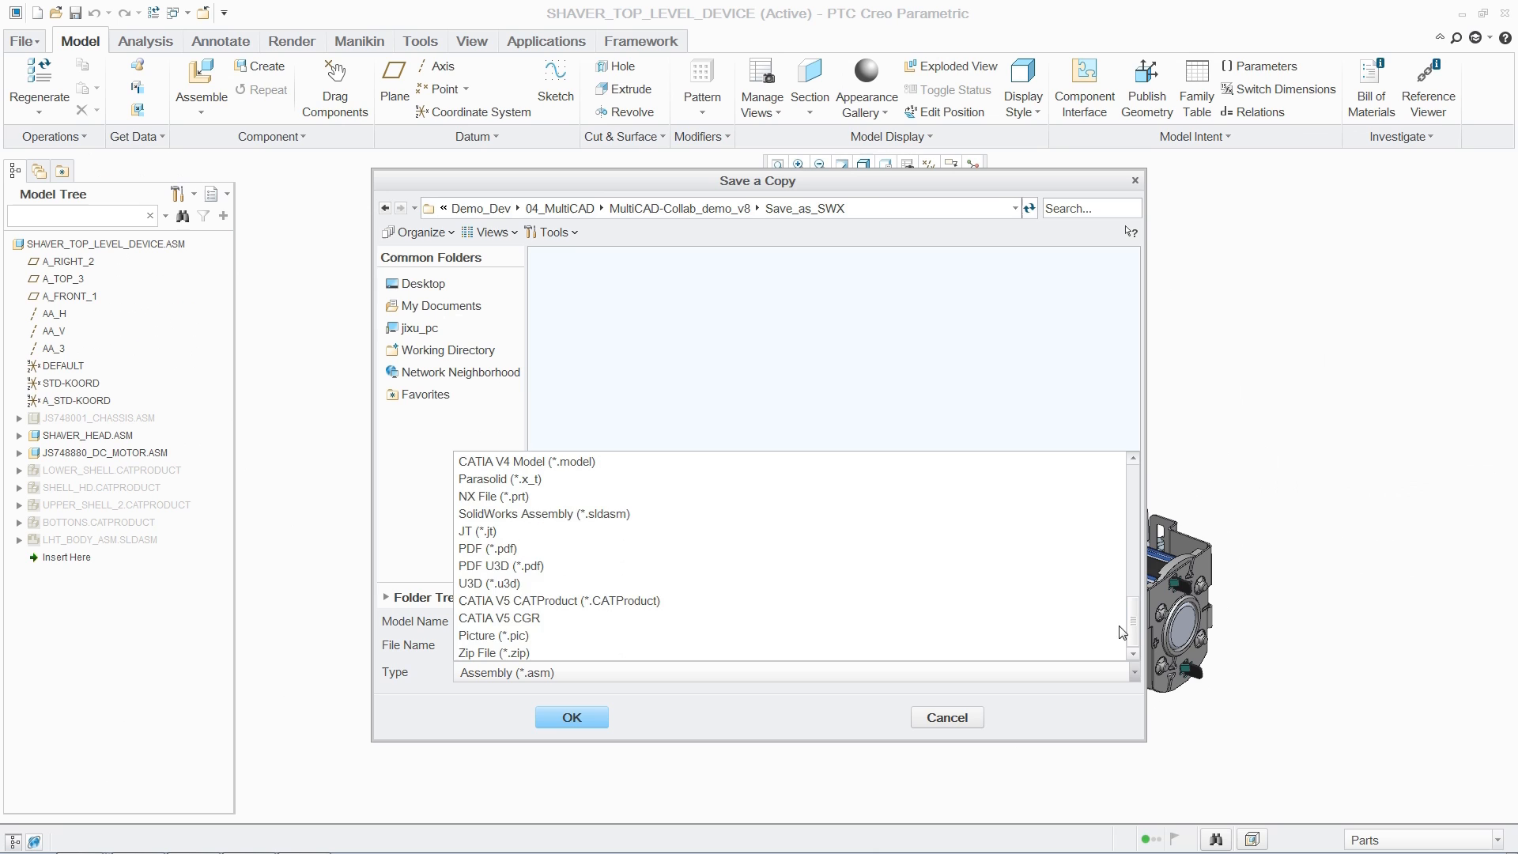
{"action": "left_click", "coordinate": [544, 512]}
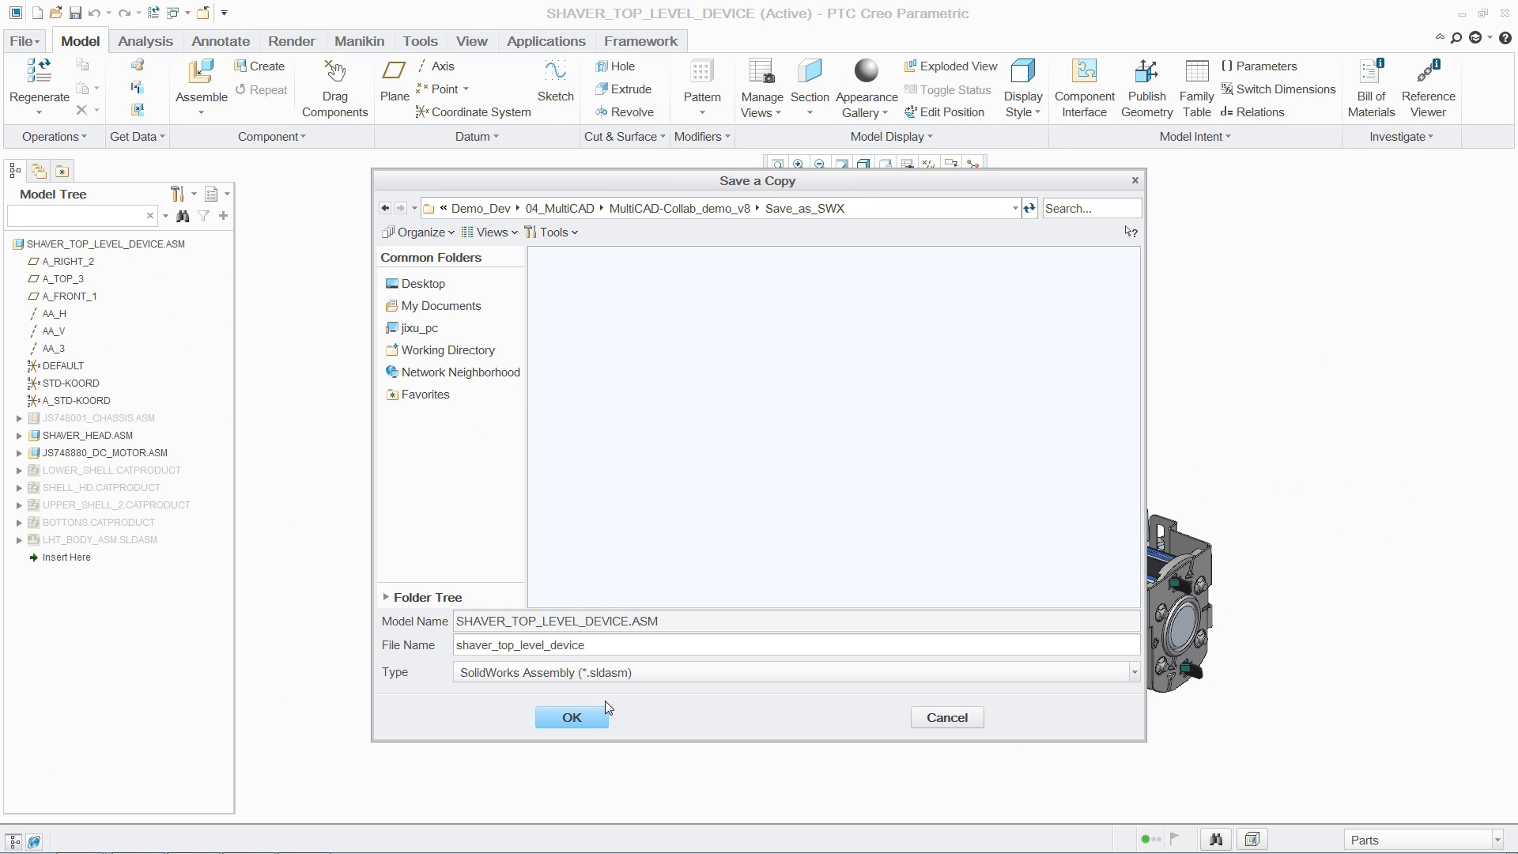
{"action": "left_click", "coordinate": [571, 718]}
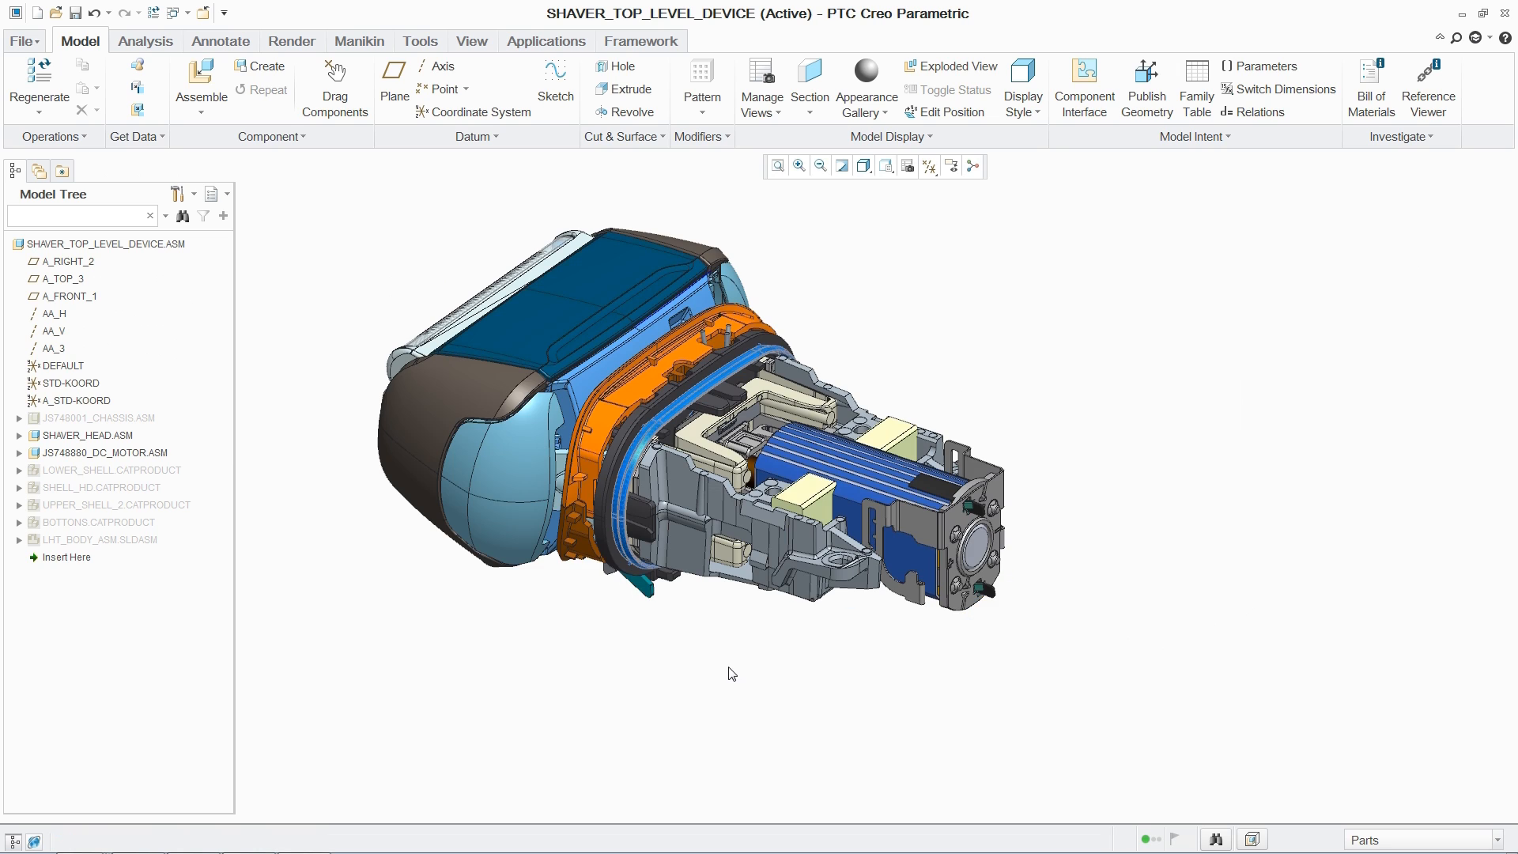
Assemble js748001_chassis_hard_CAT.CATPart via the CATIA V5 filter and accept its placement
{"action": "left_click", "coordinate": [201, 87]}
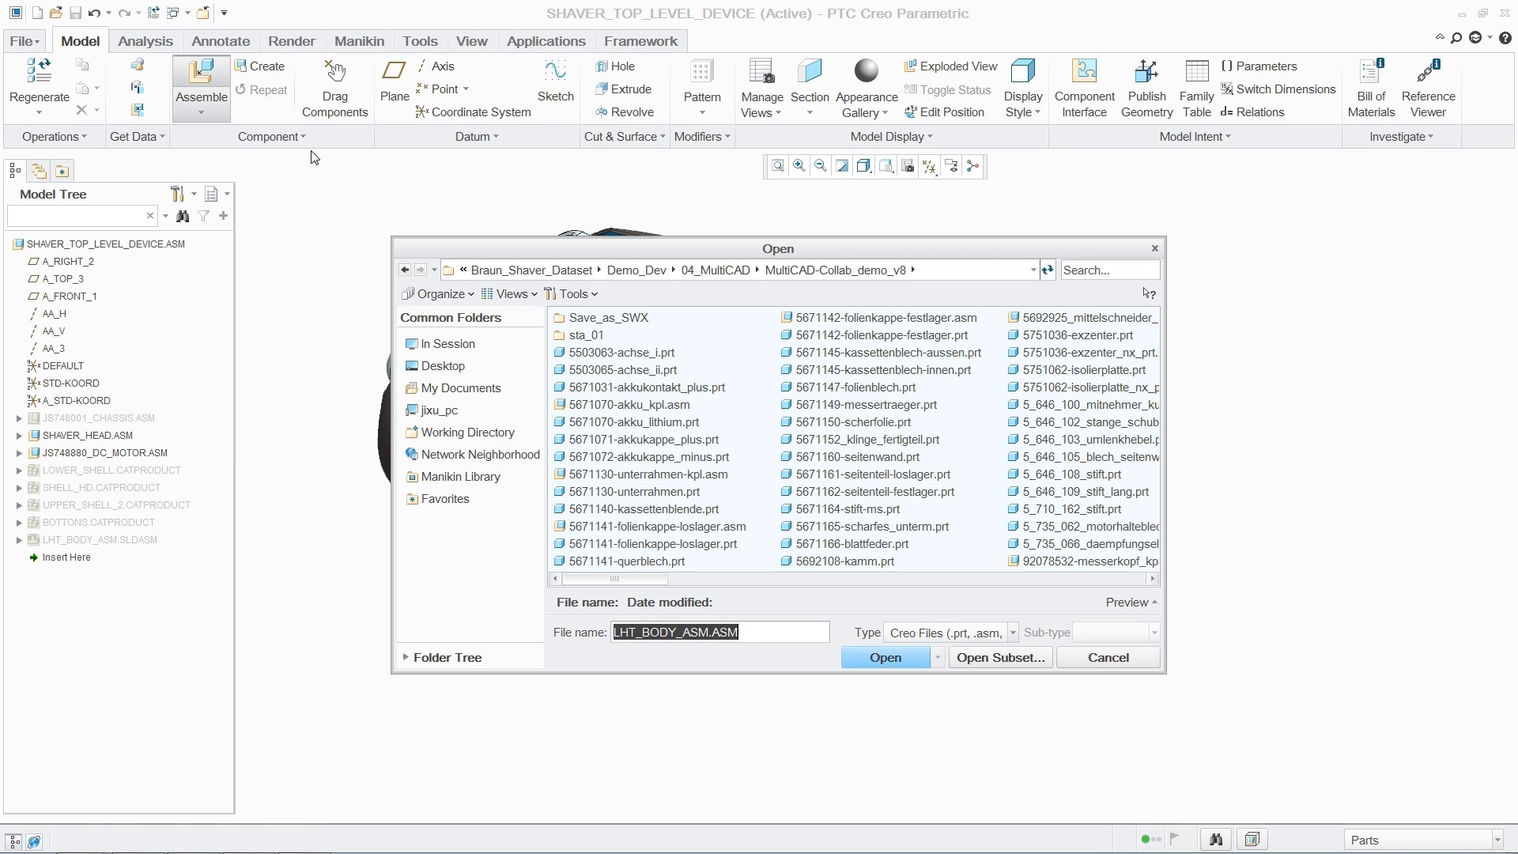
{"action": "left_click", "coordinate": [1011, 632]}
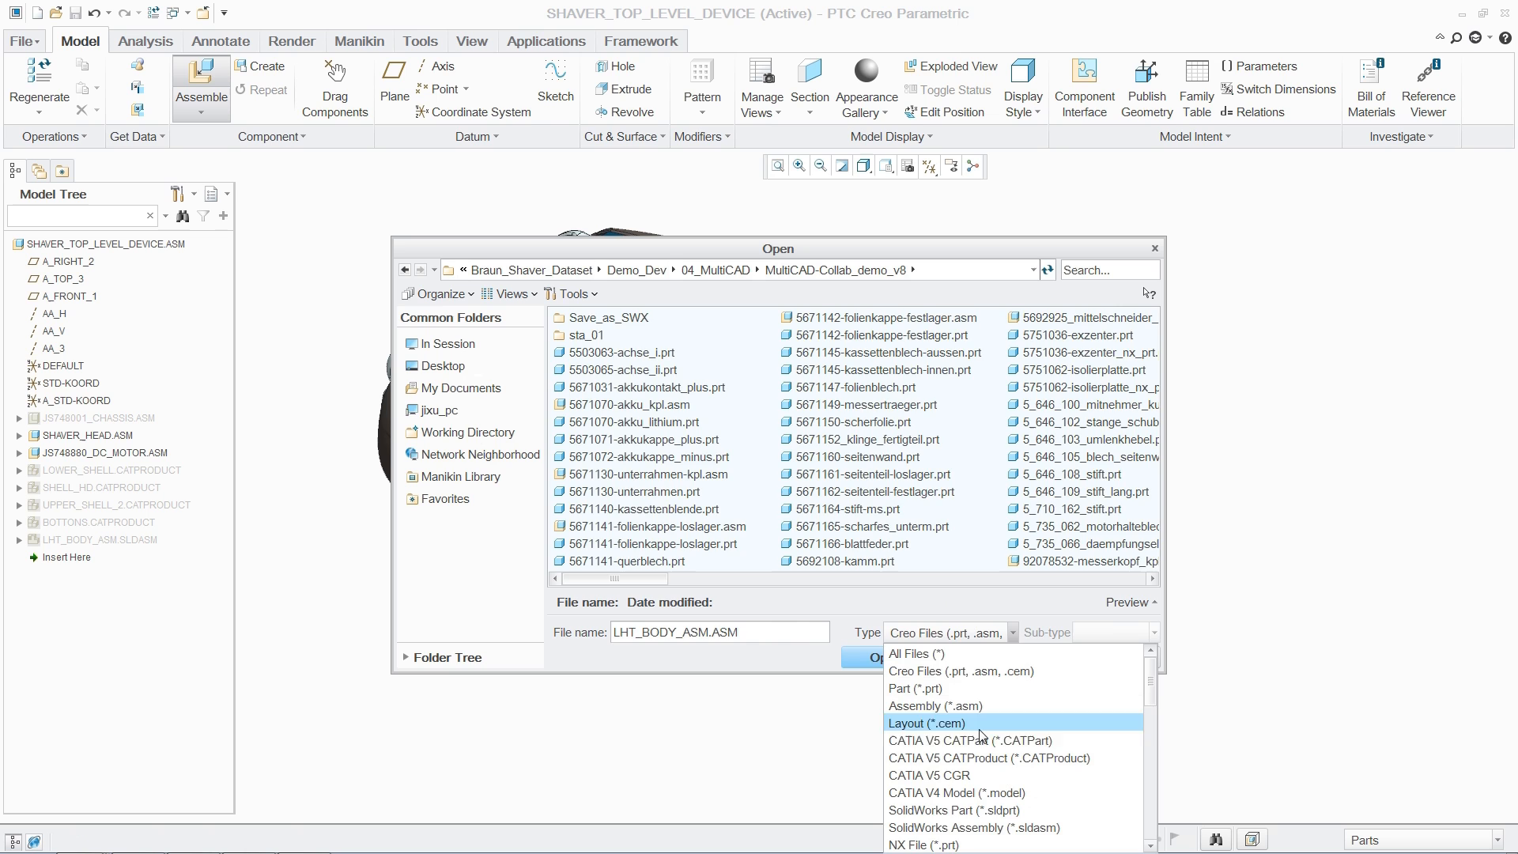
{"action": "left_click", "coordinate": [968, 741]}
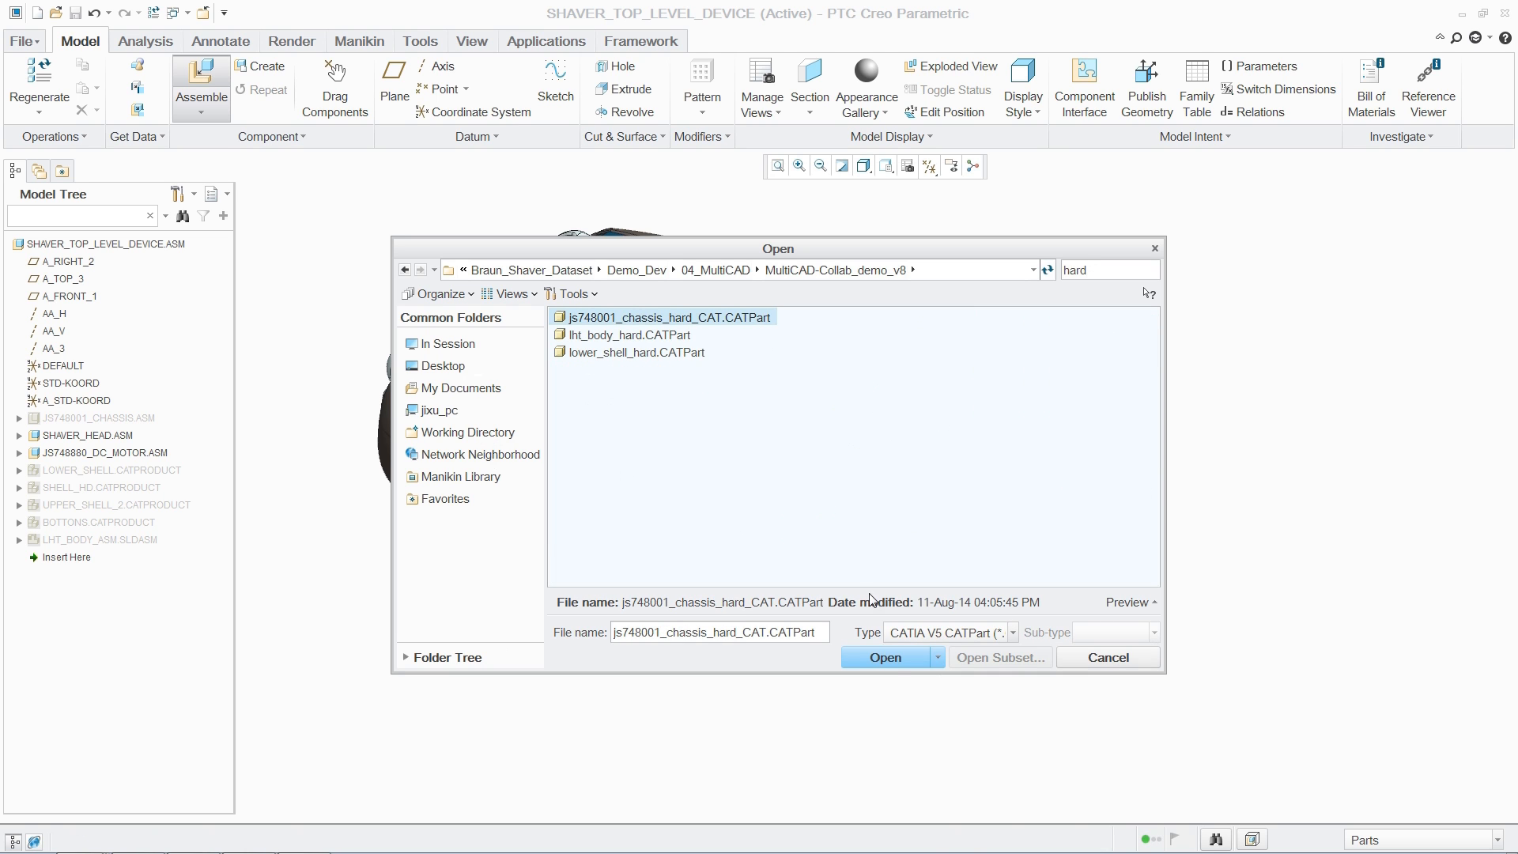
{"action": "left_click", "coordinate": [883, 657]}
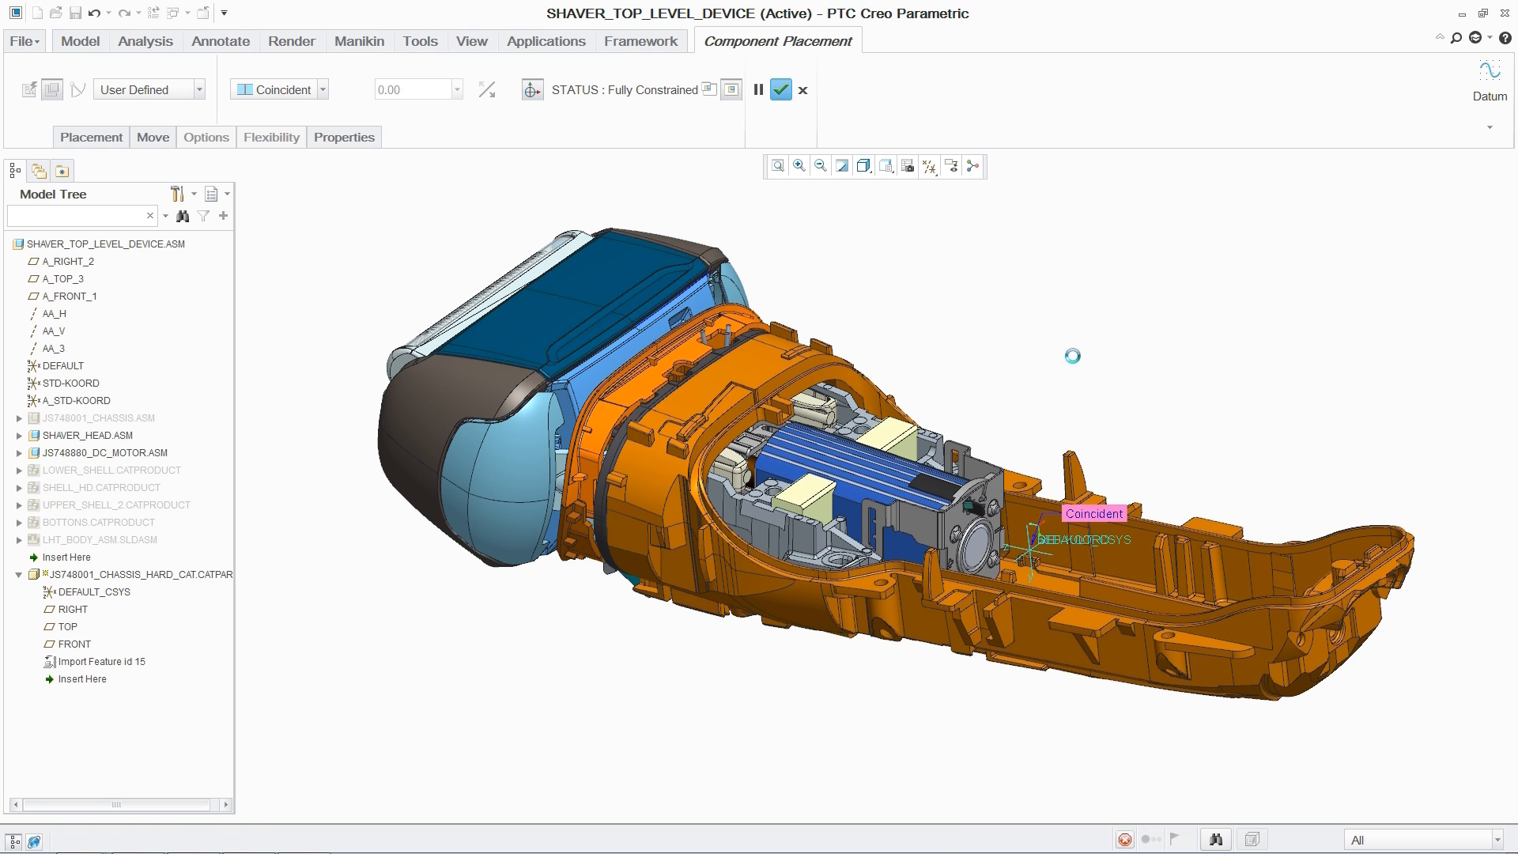
{"action": "left_click", "coordinate": [780, 88]}
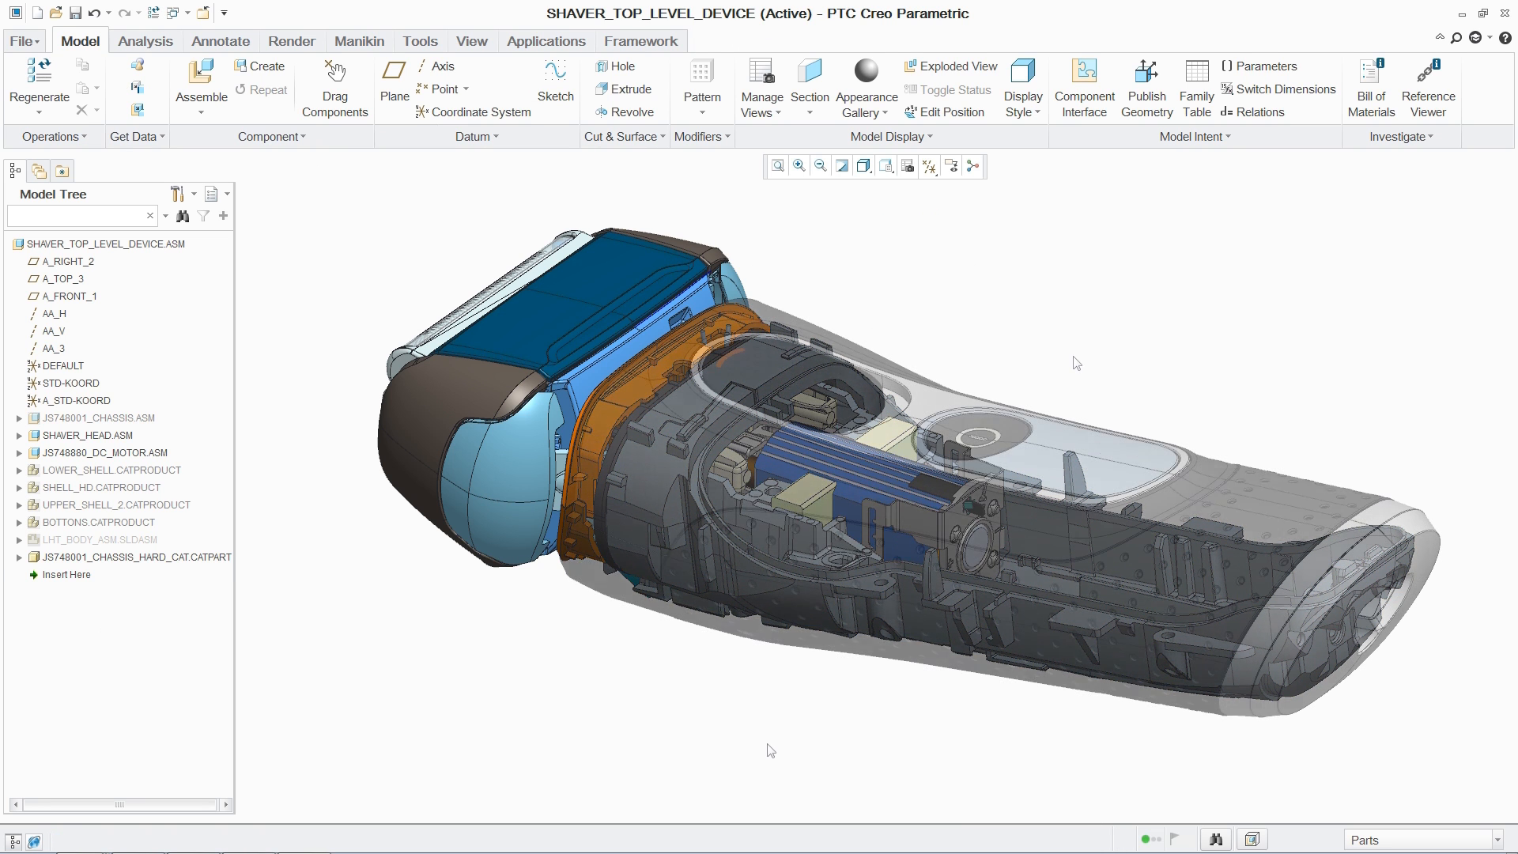